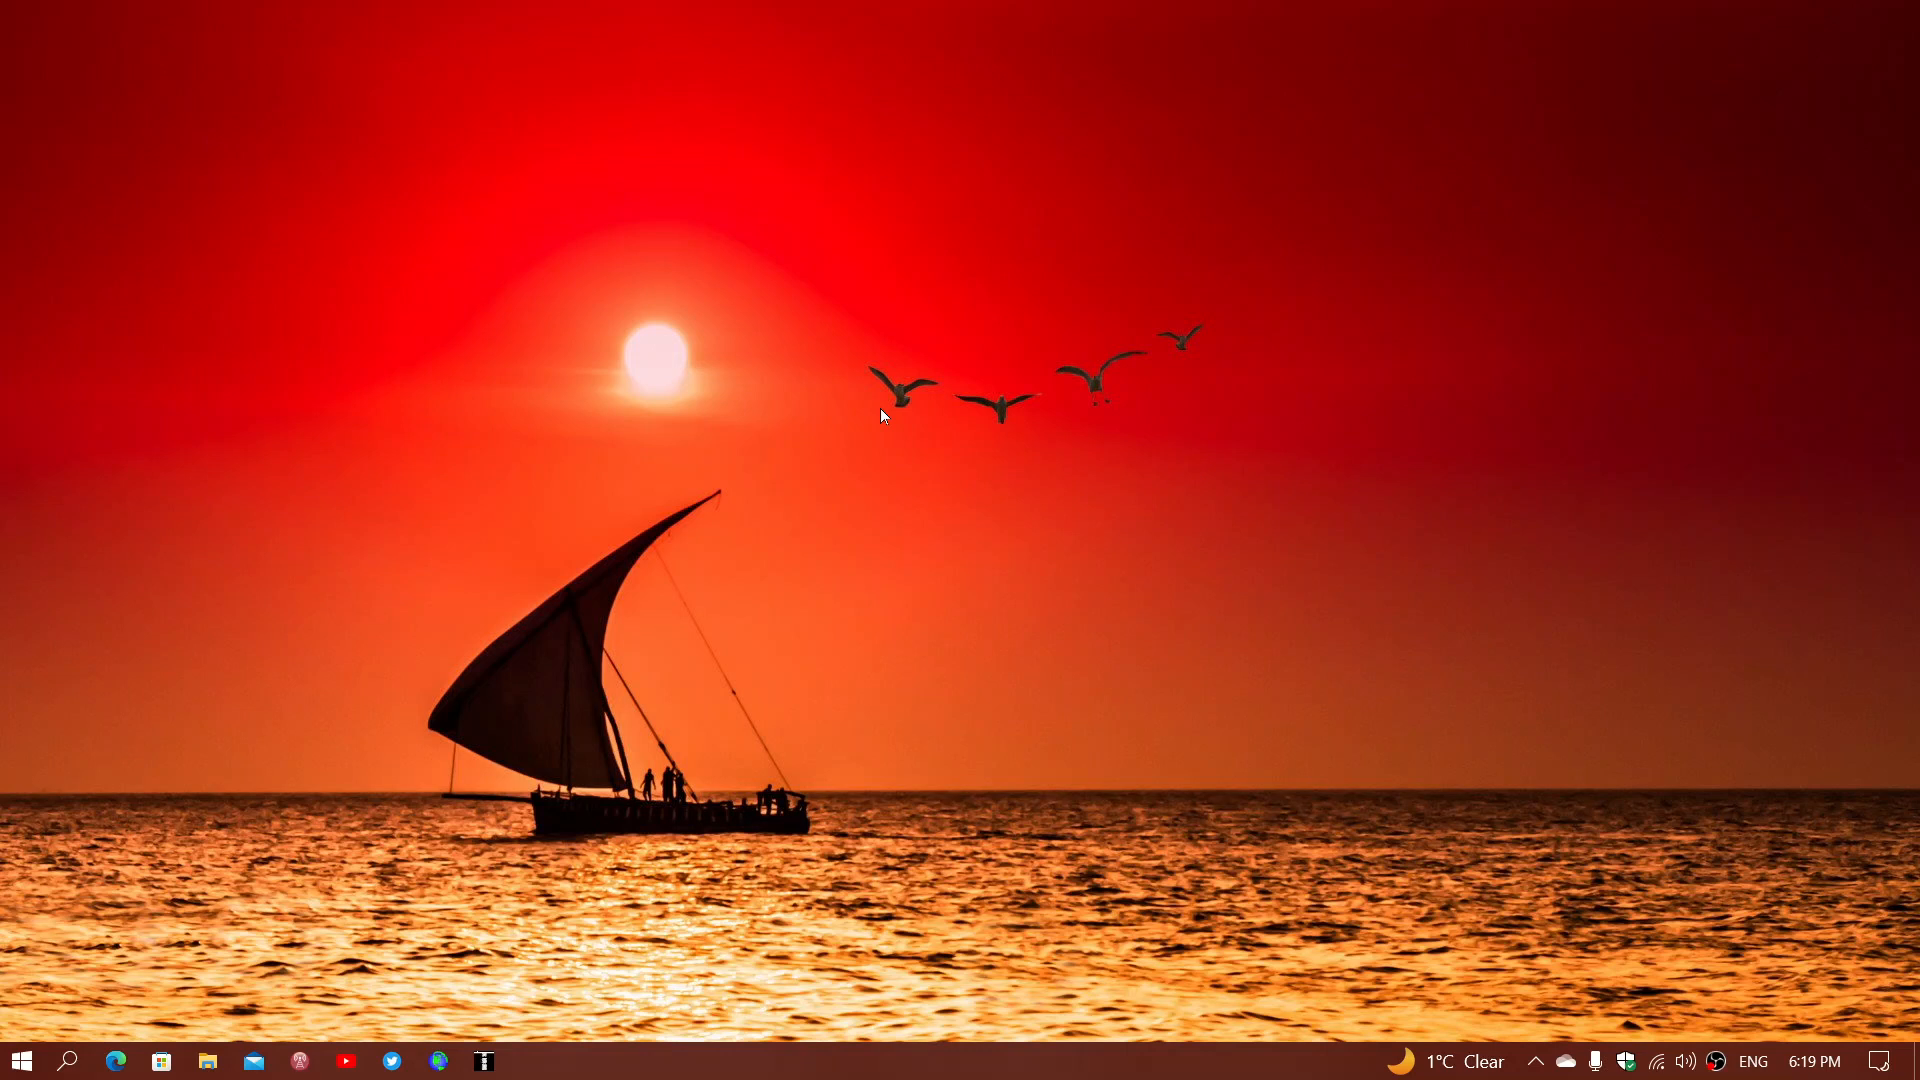
mouse_move(1053, 545)
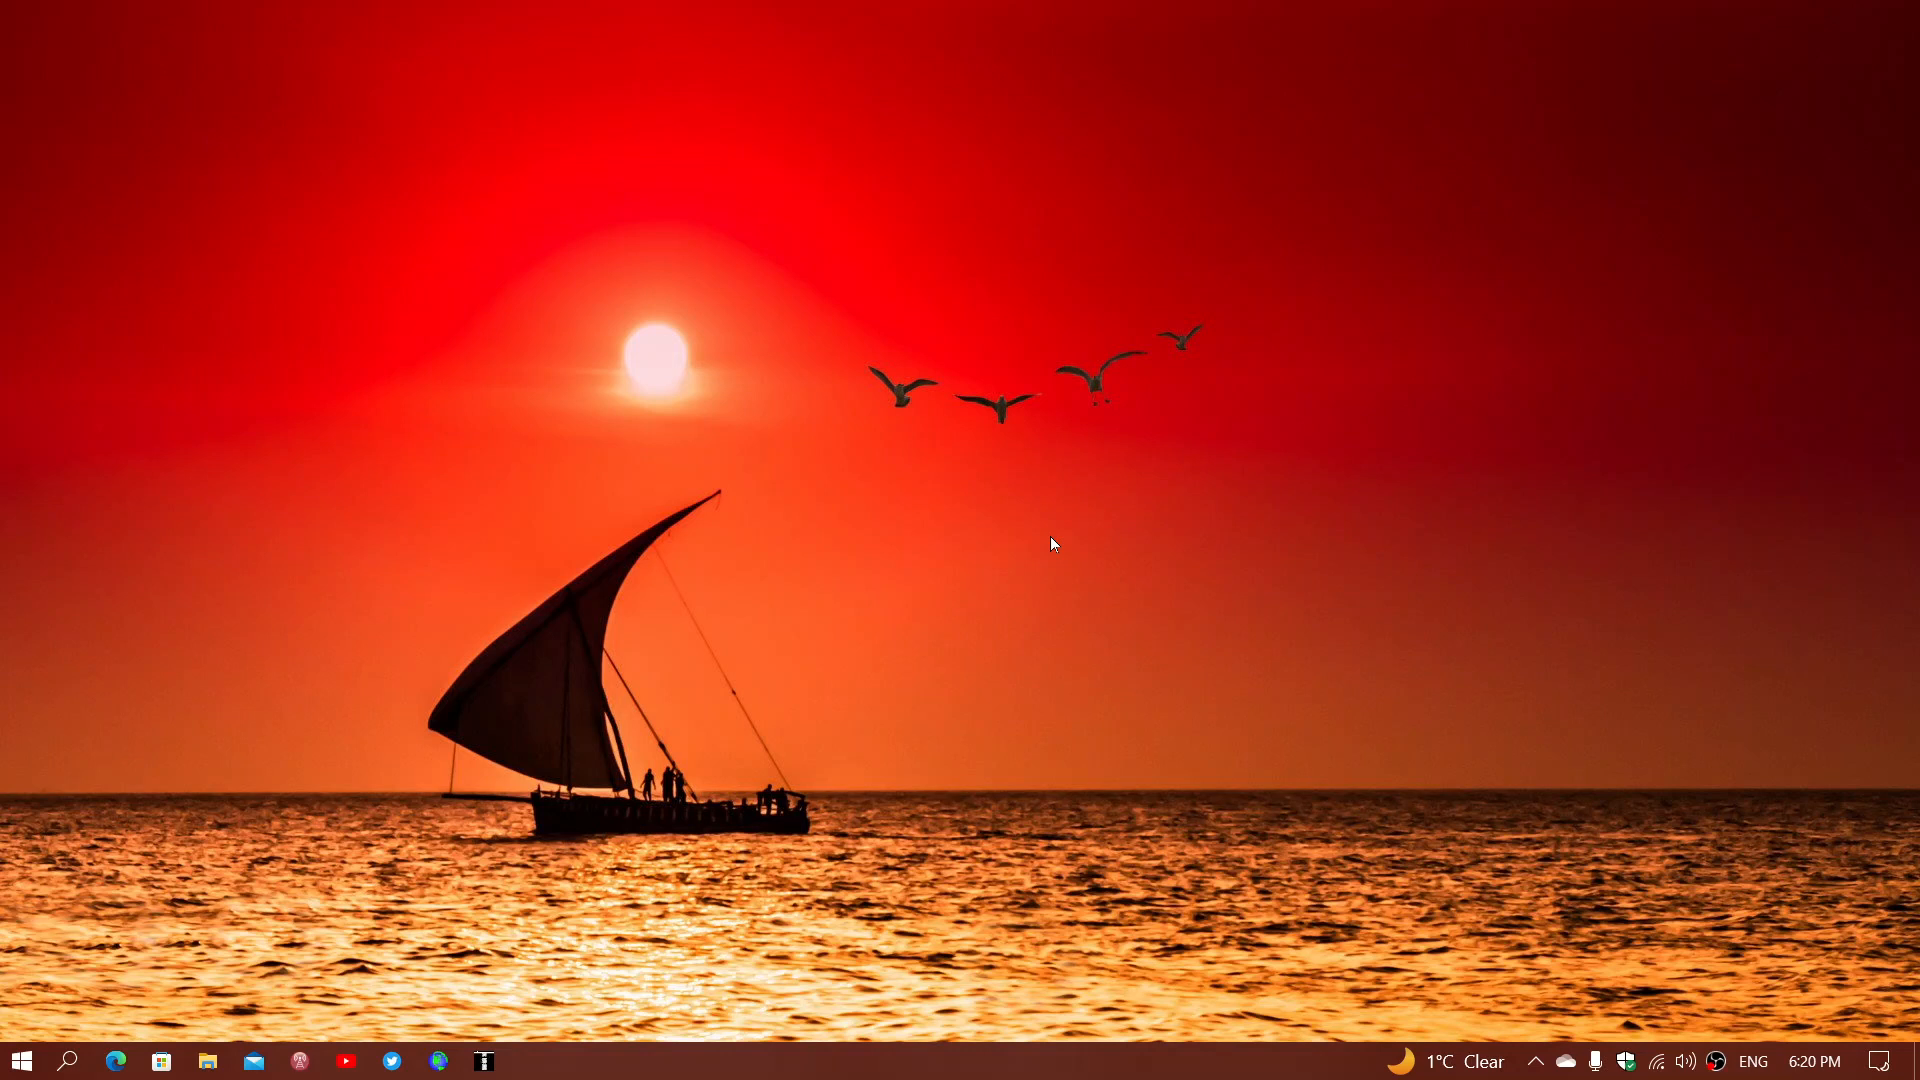
mouse_move(384, 751)
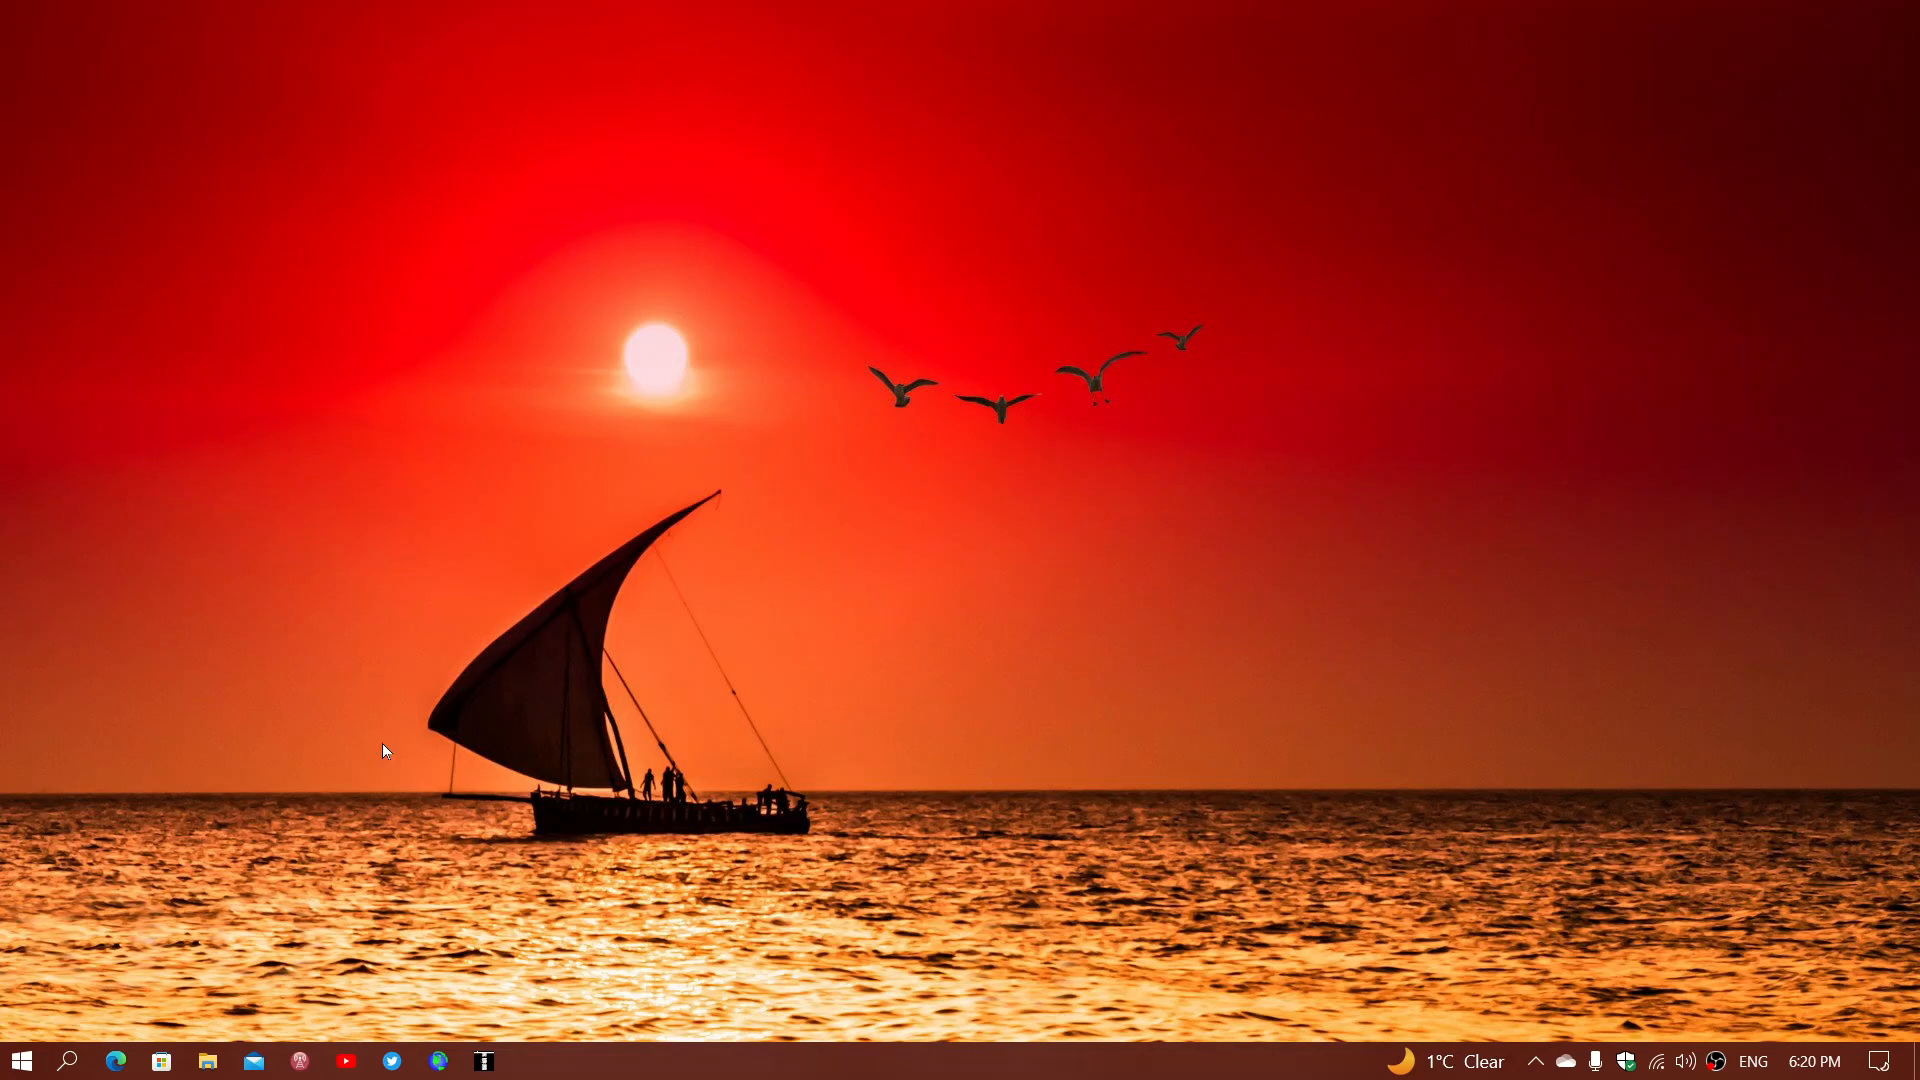
Open Settings from the Start menu and go to Update & Security
click(20, 1060)
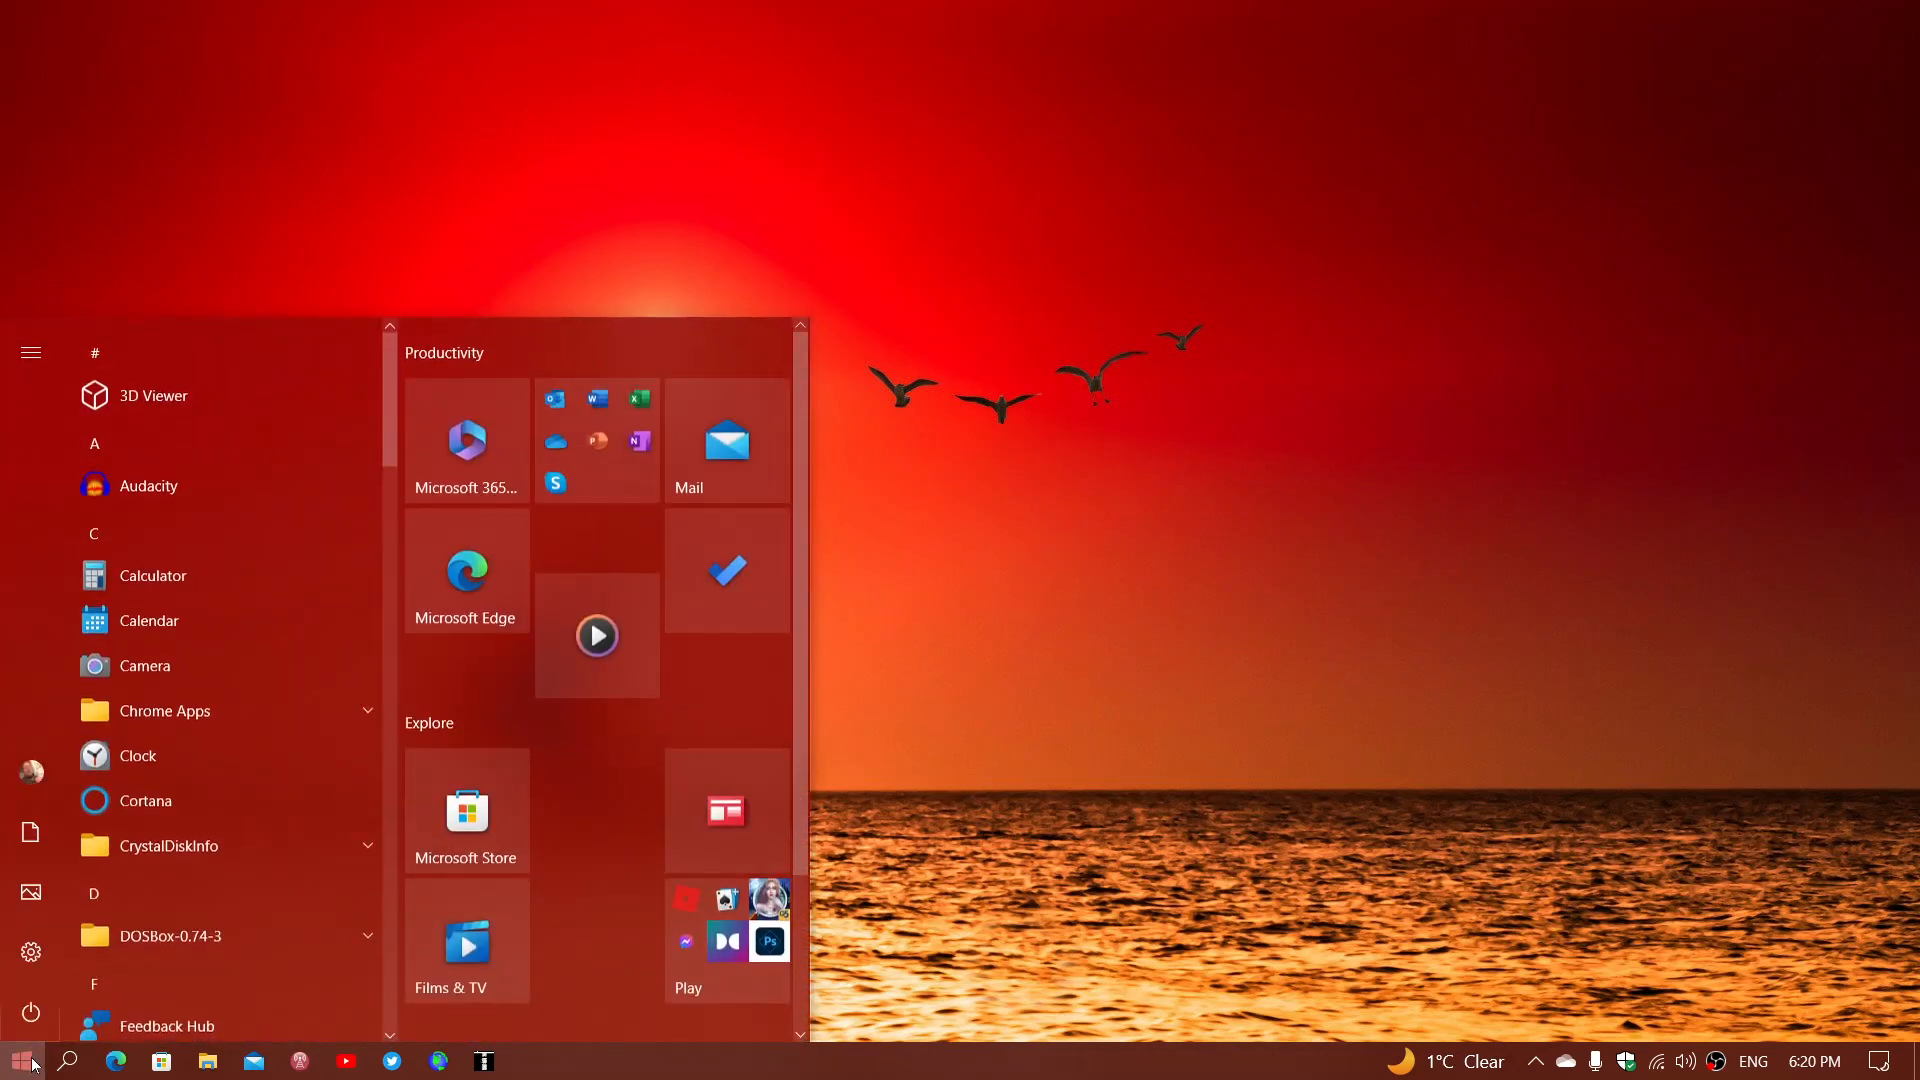
click(31, 951)
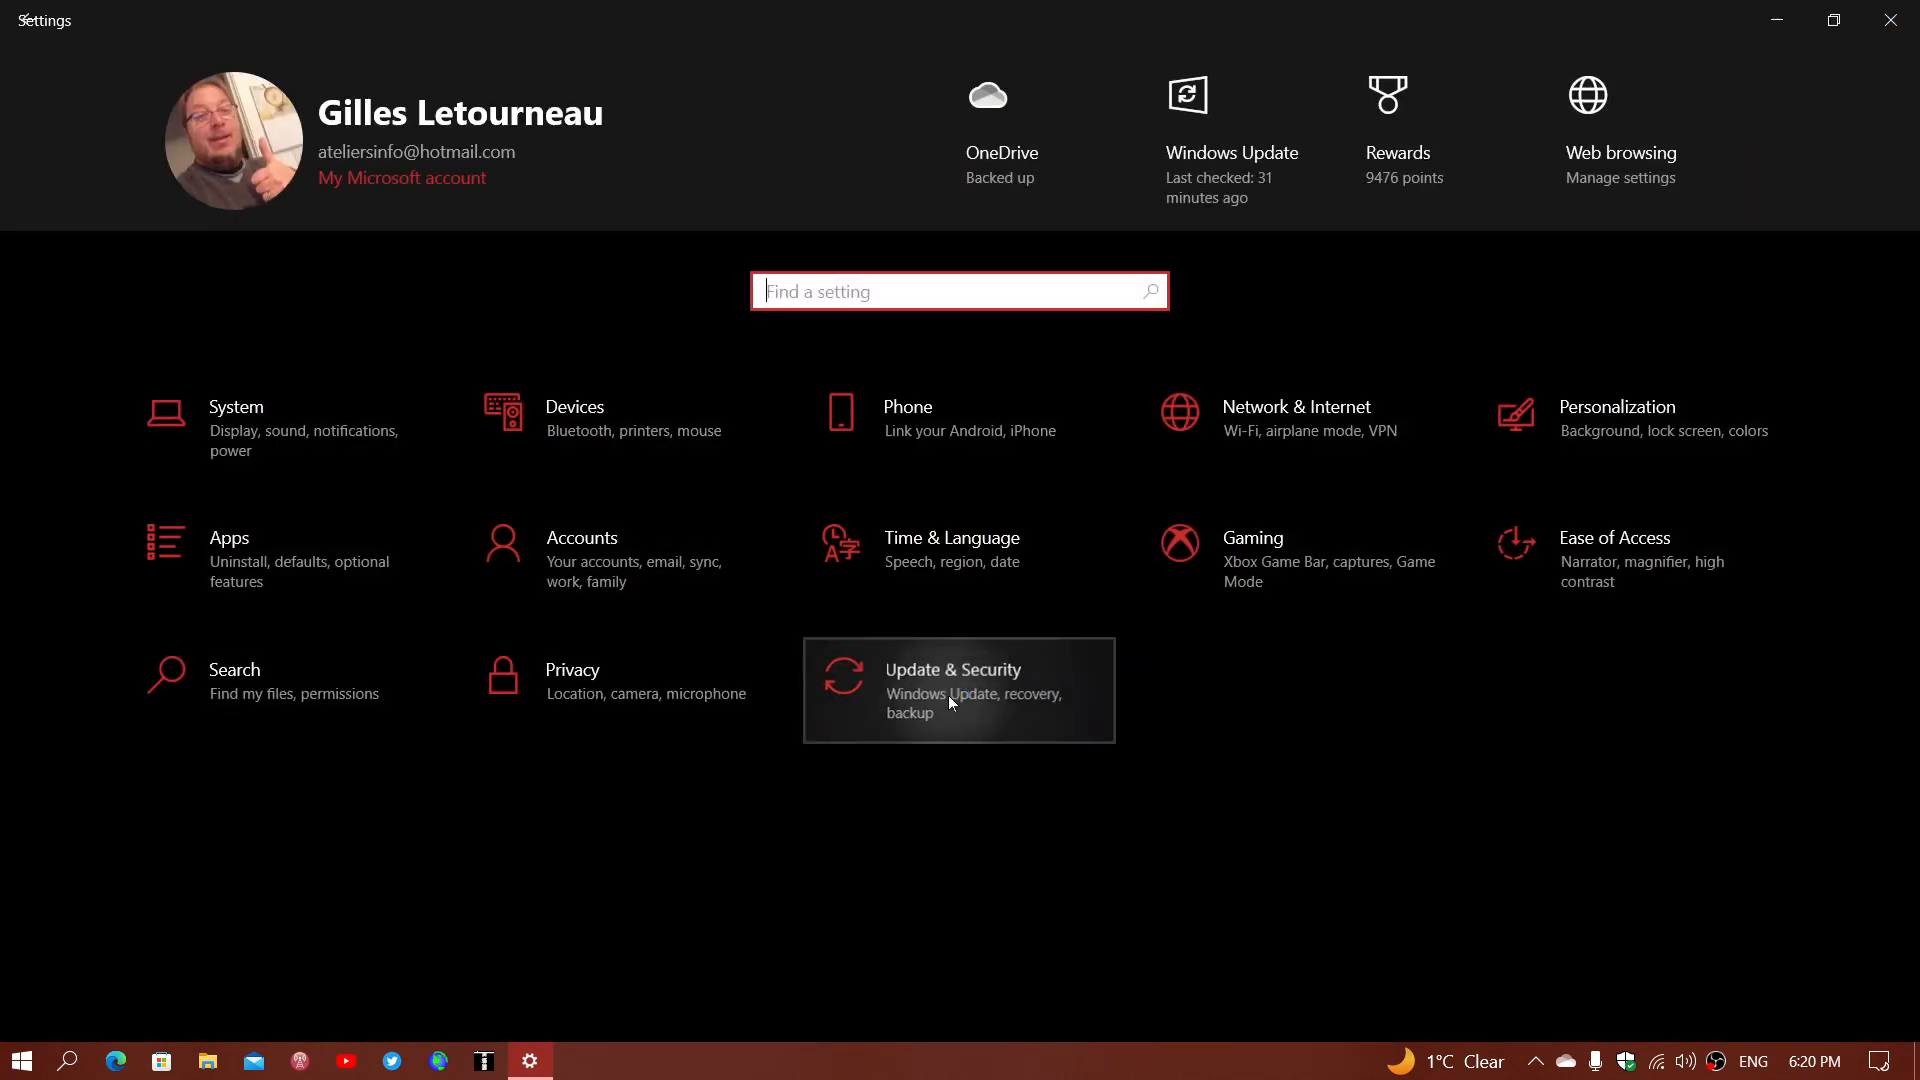
click(959, 689)
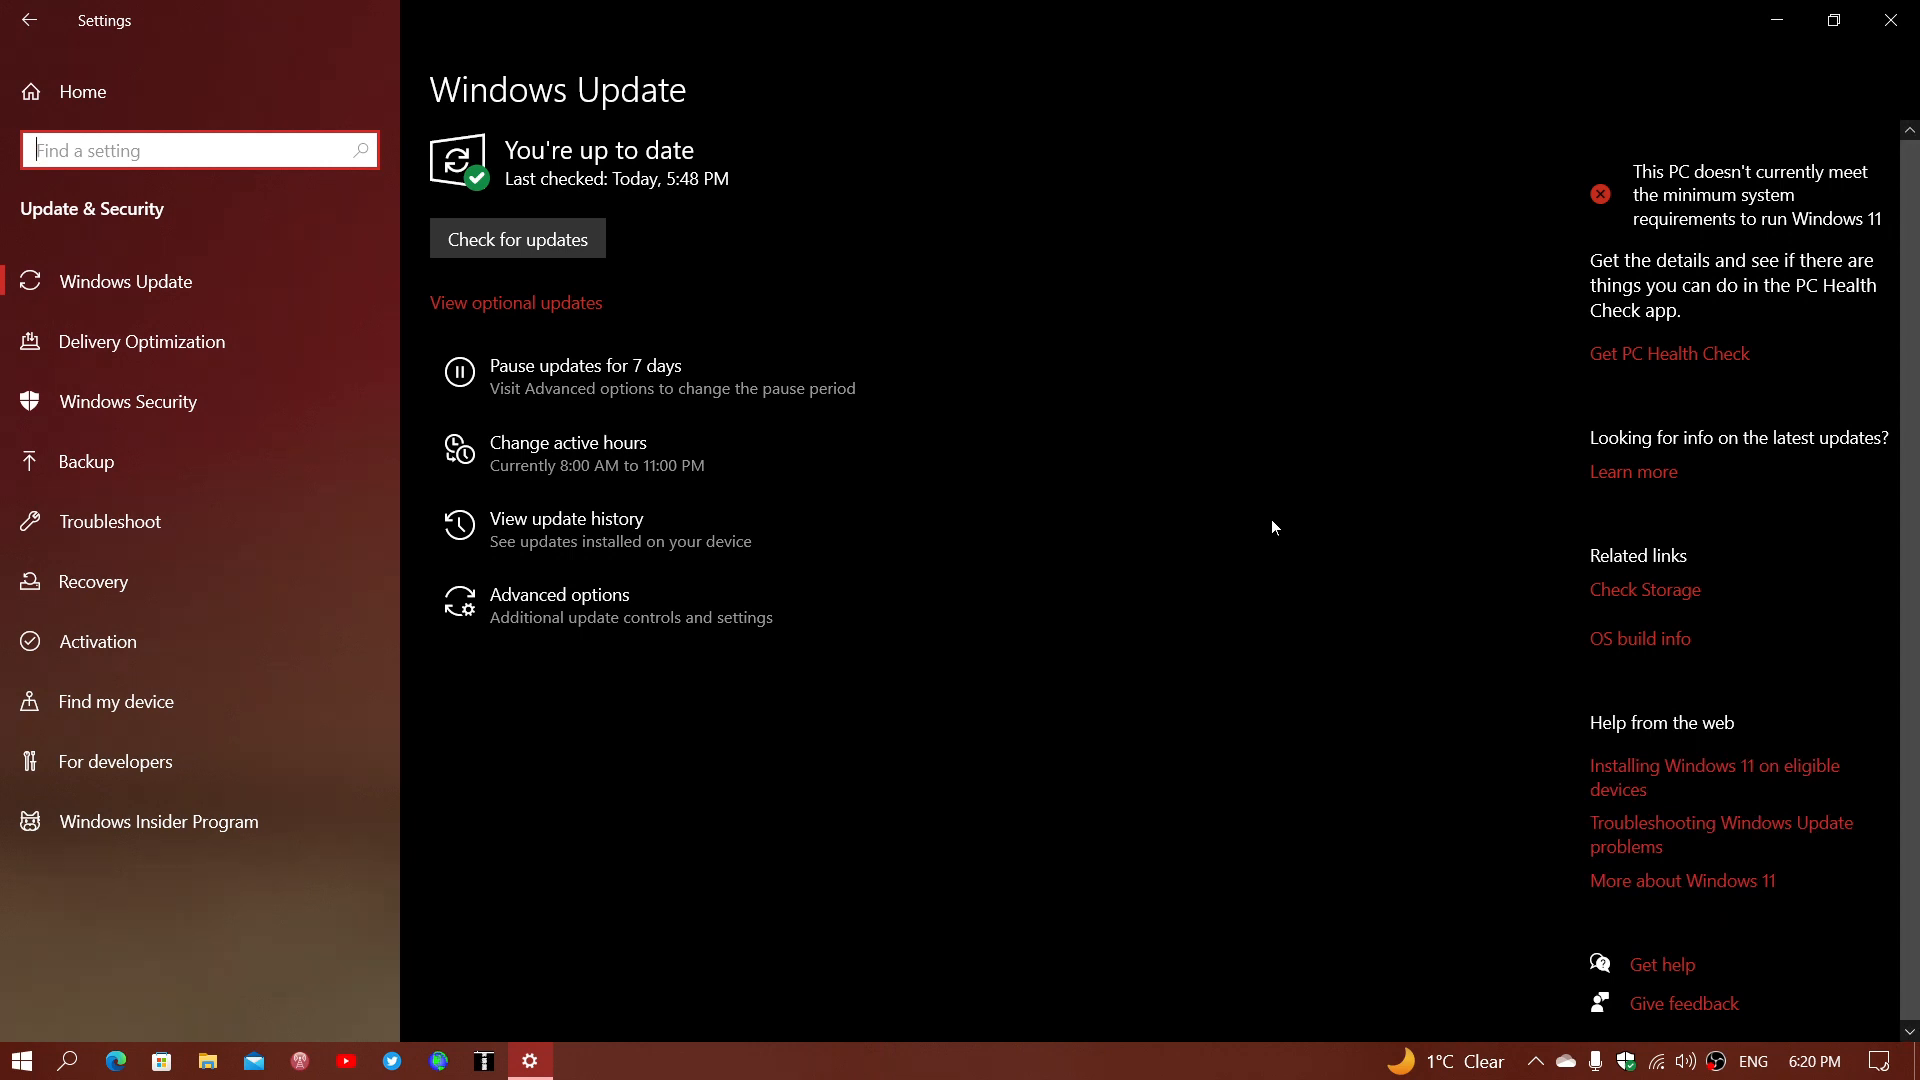
mouse_move(591, 549)
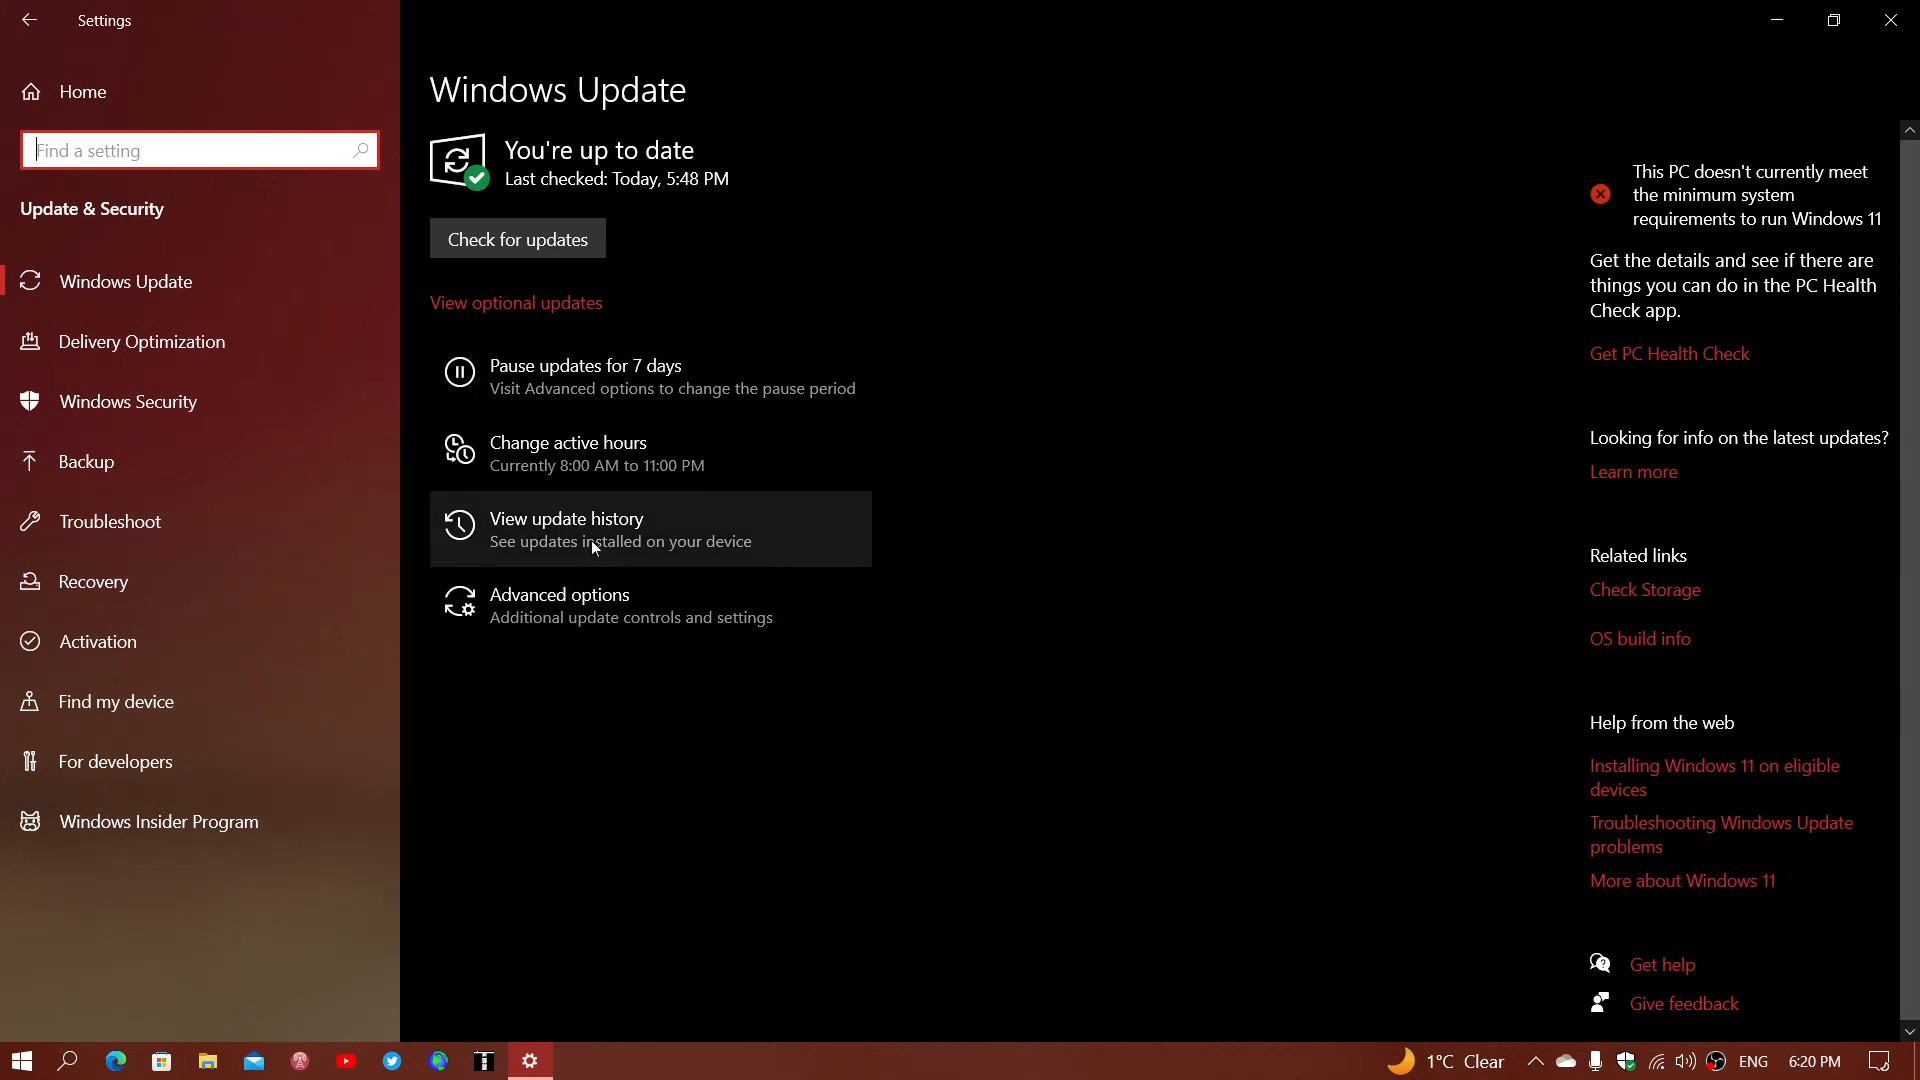
Open 'View update history' to list installed quality and feature updates
click(566, 529)
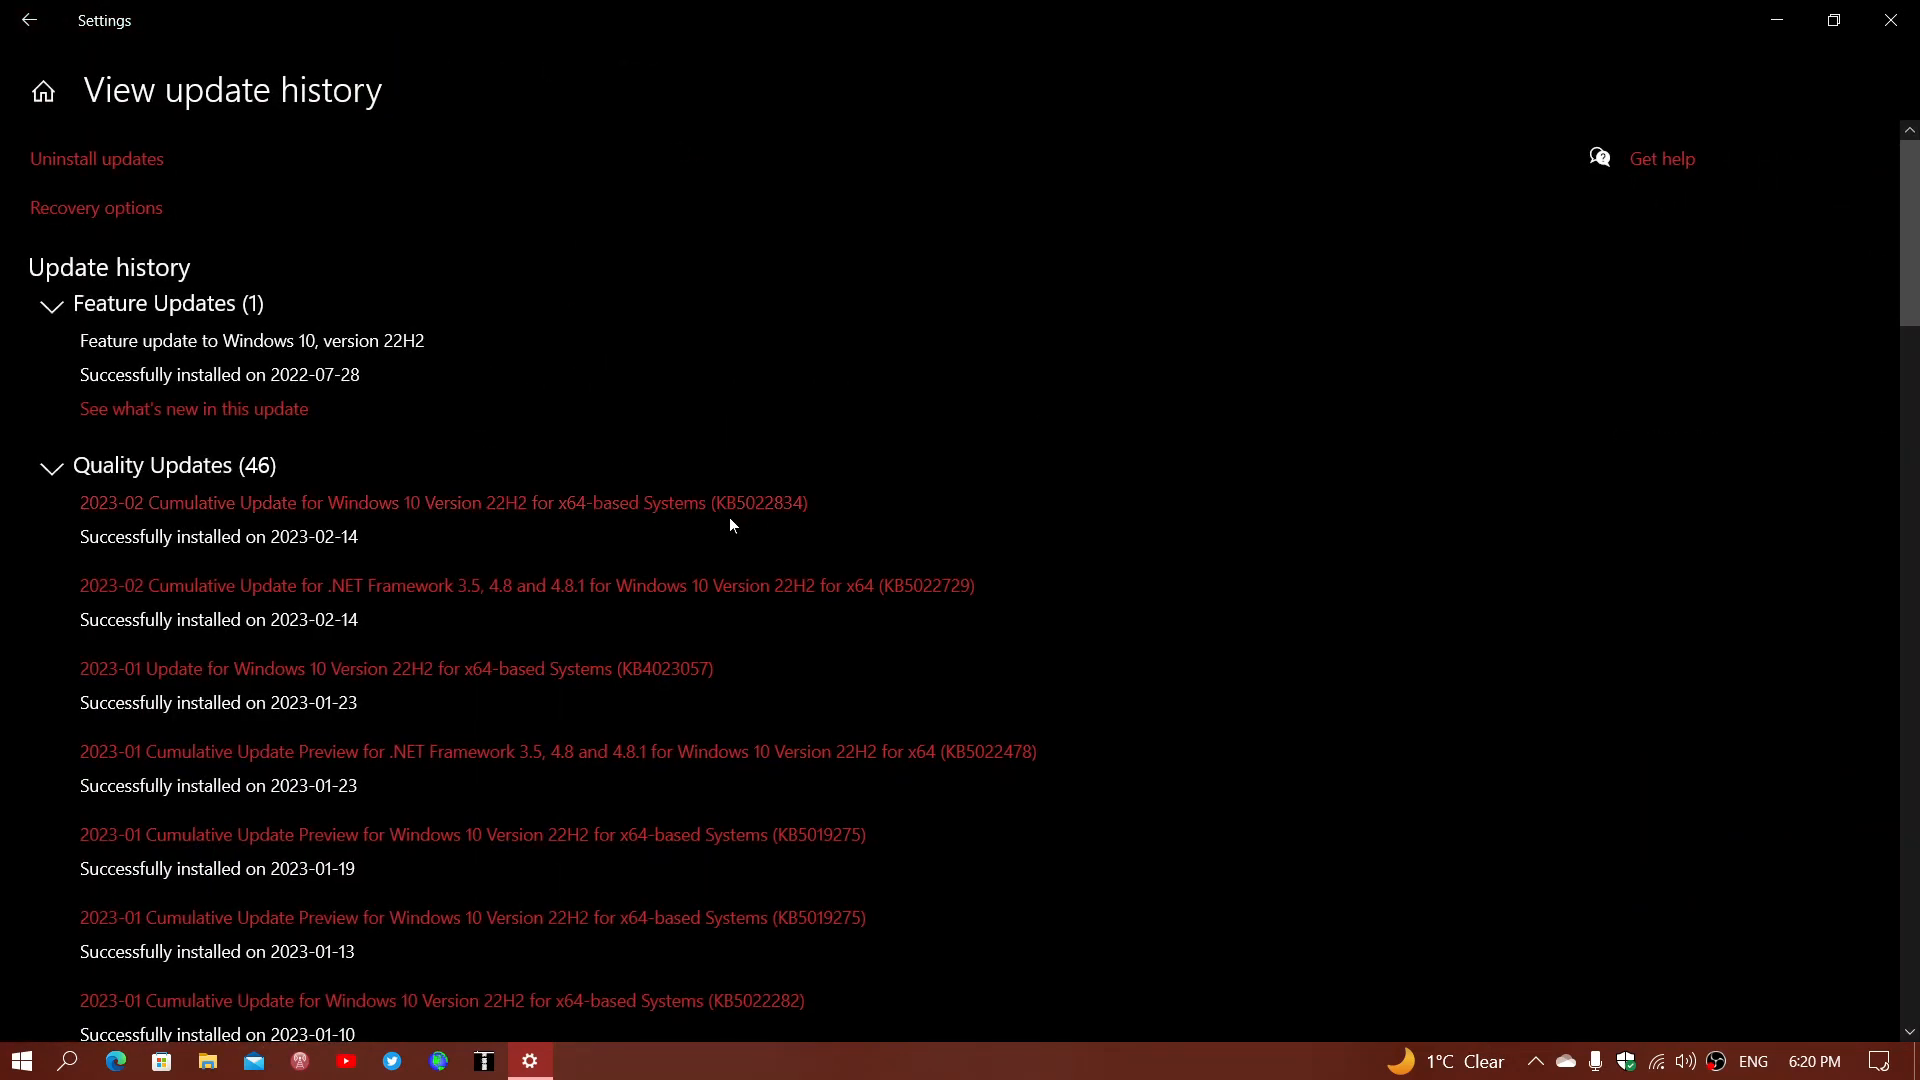
mouse_move(775, 523)
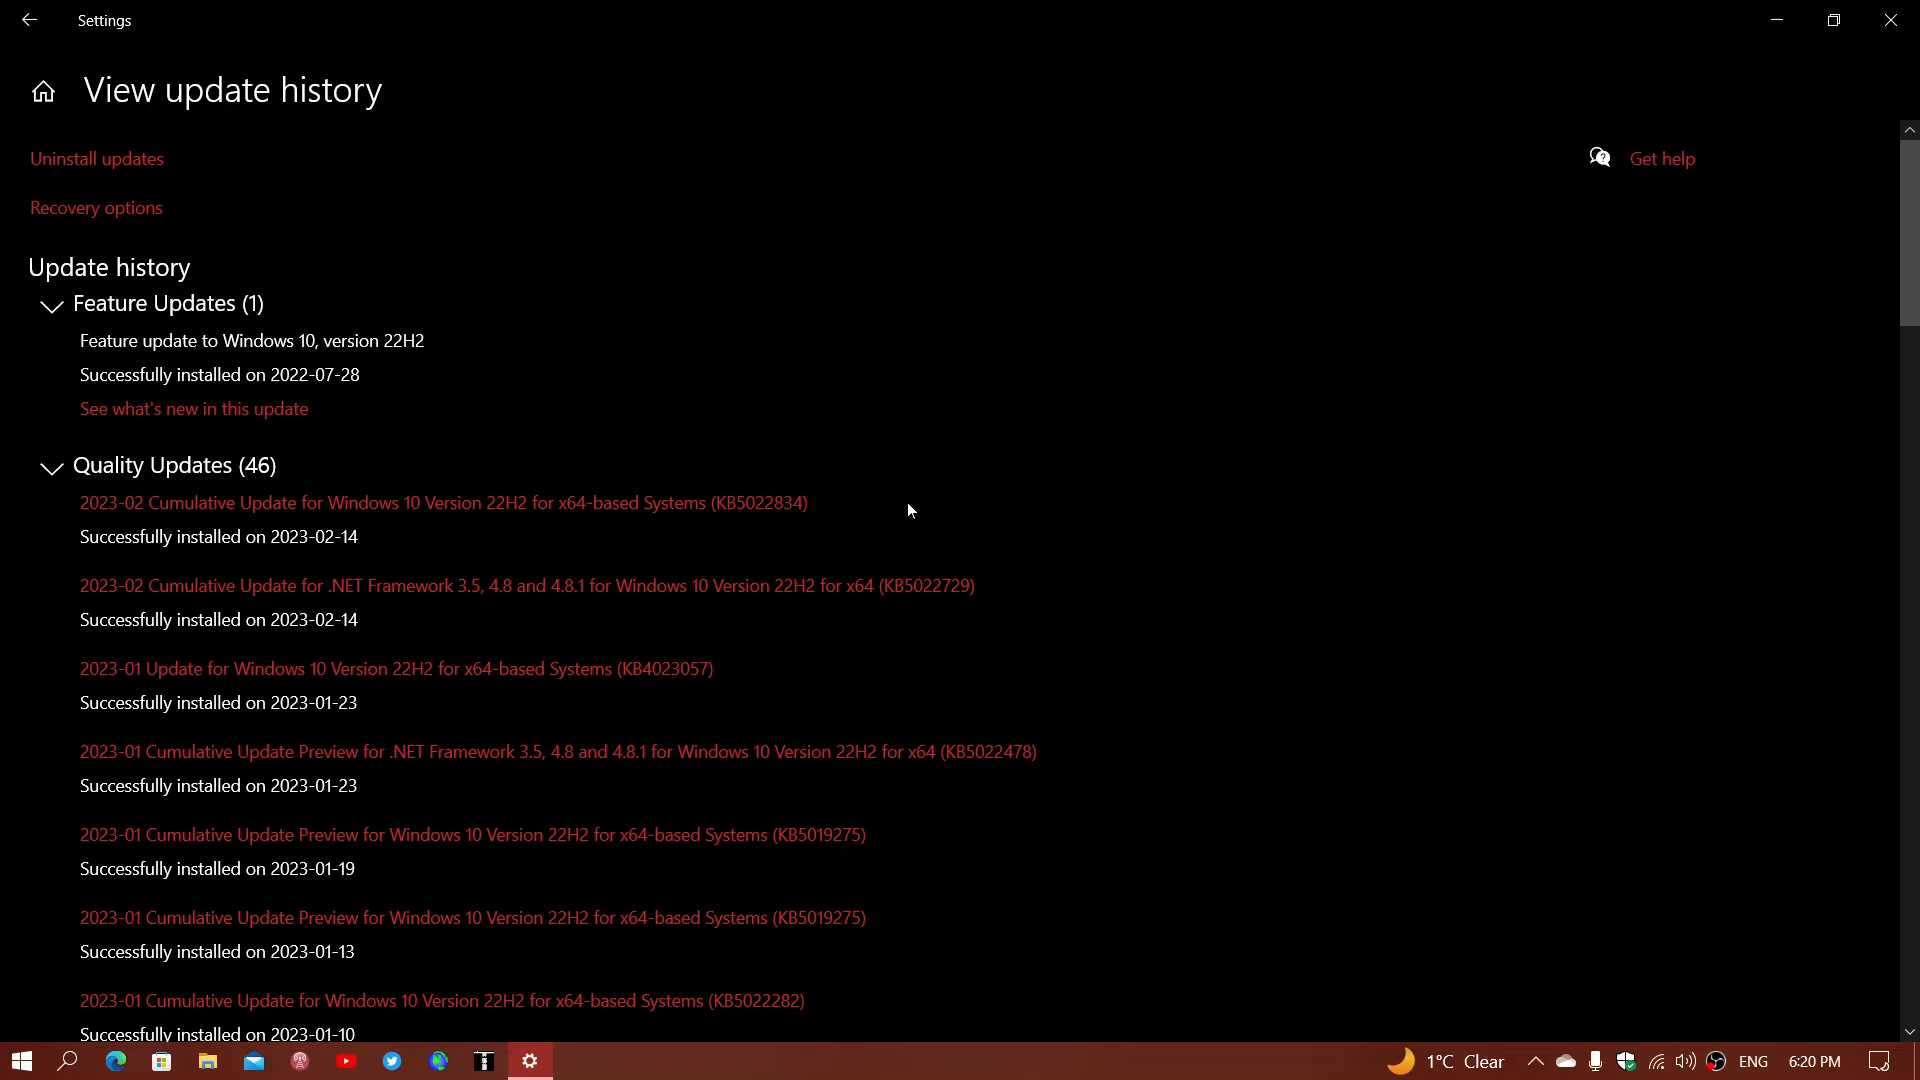
mouse_move(658, 585)
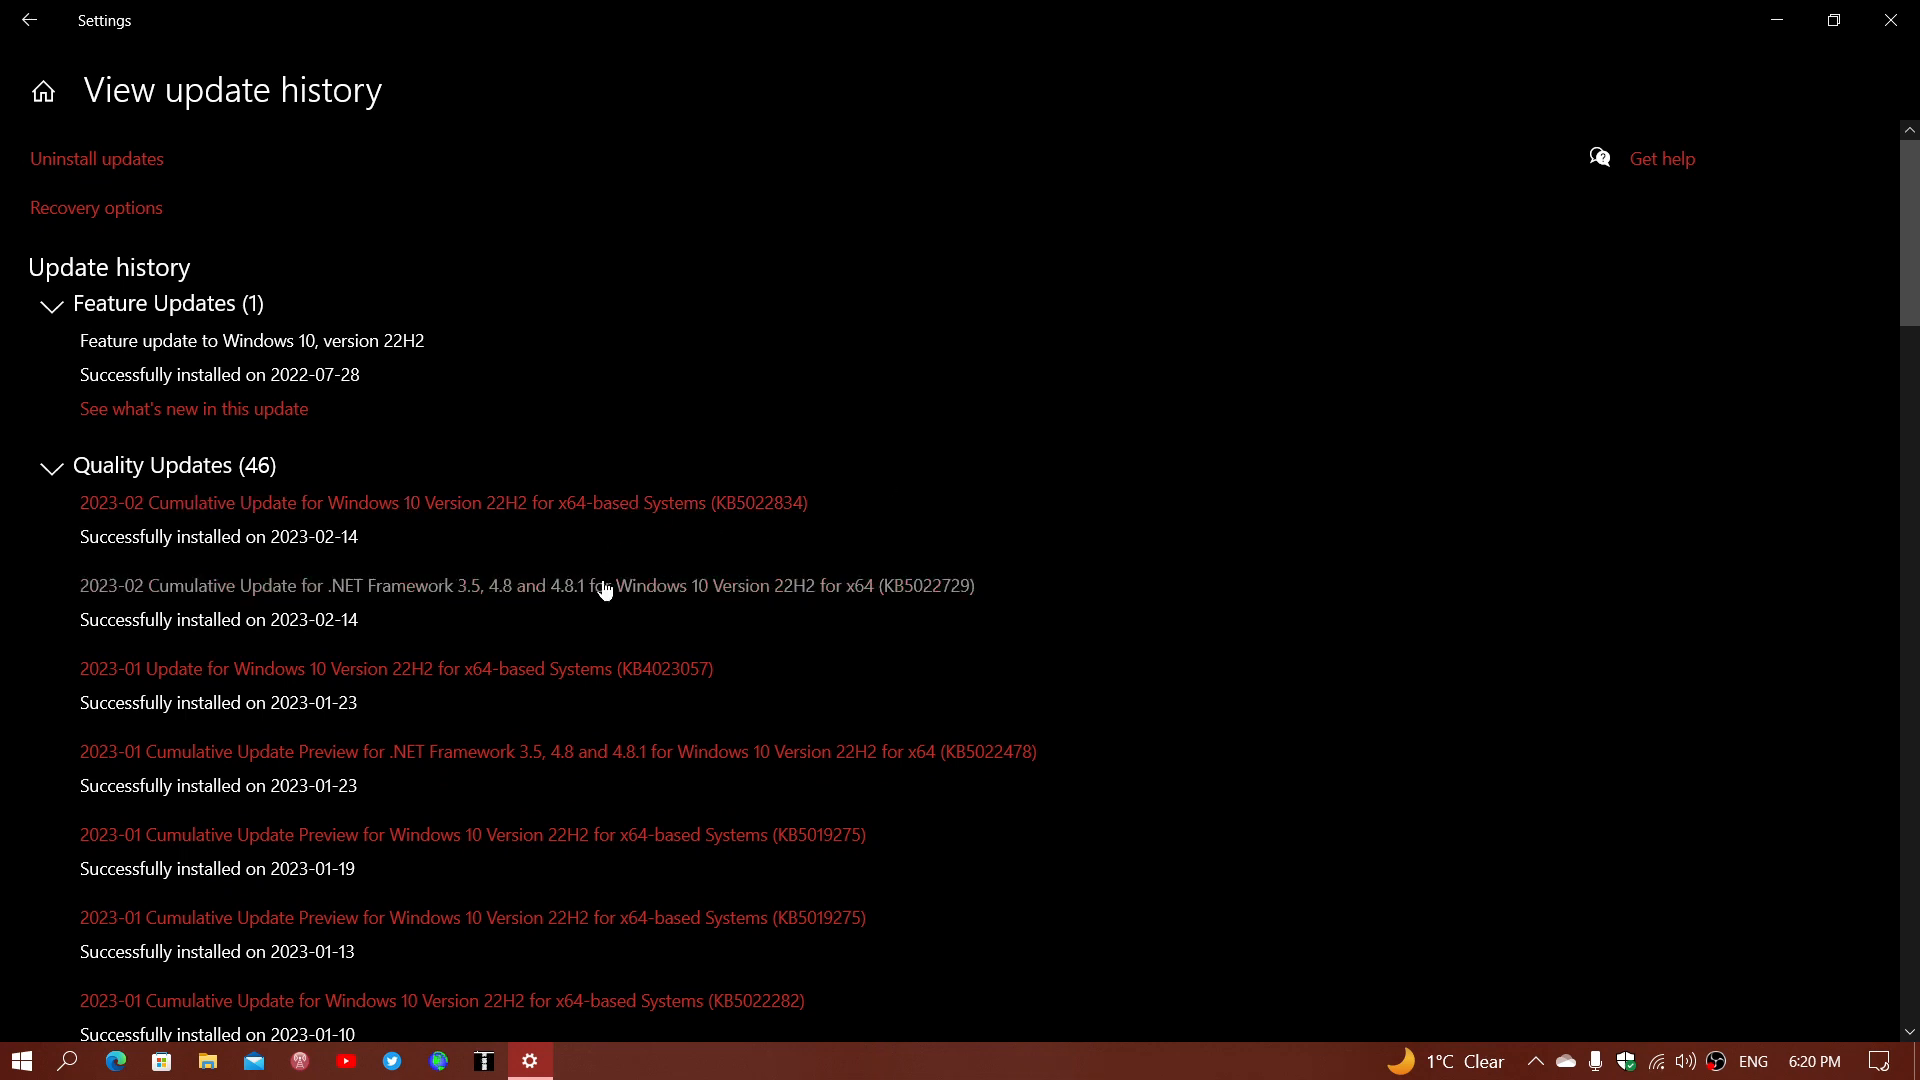
mouse_move(1234, 321)
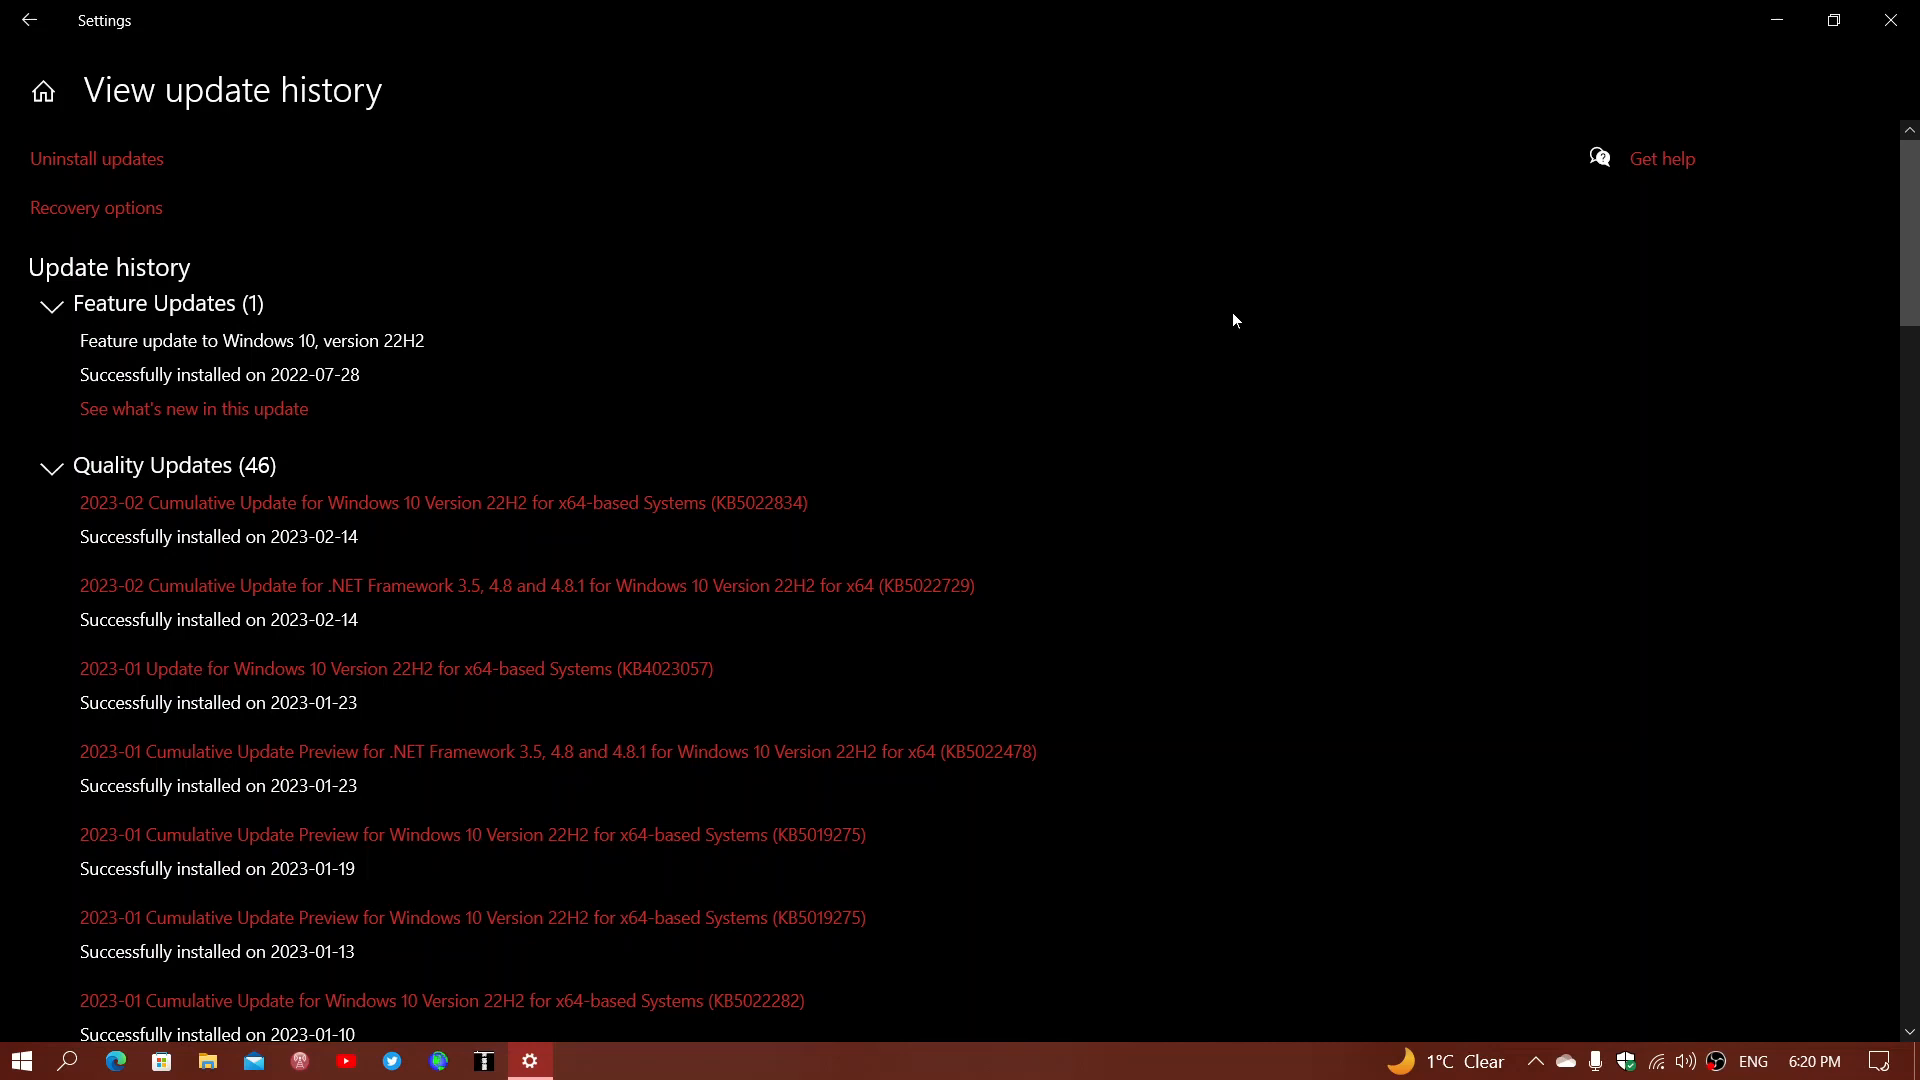
mouse_move(759, 531)
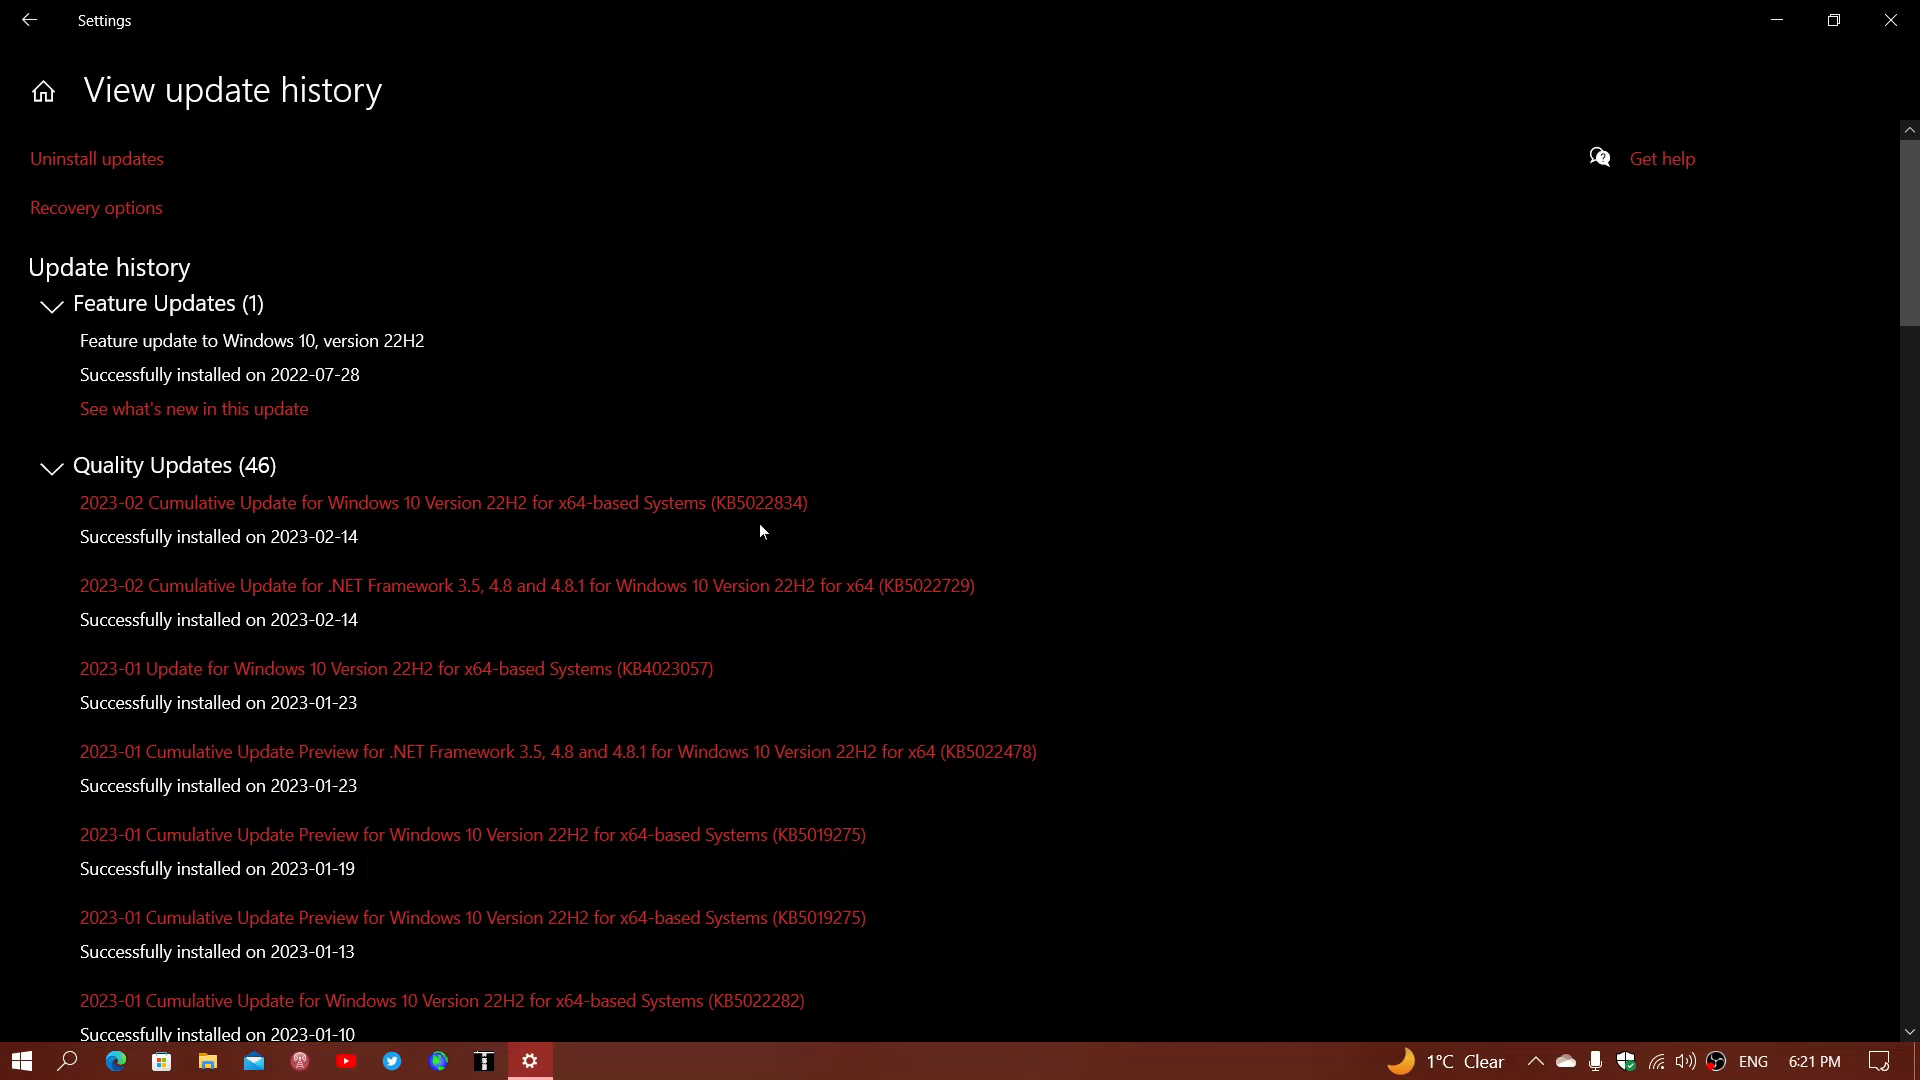
mouse_move(1128, 621)
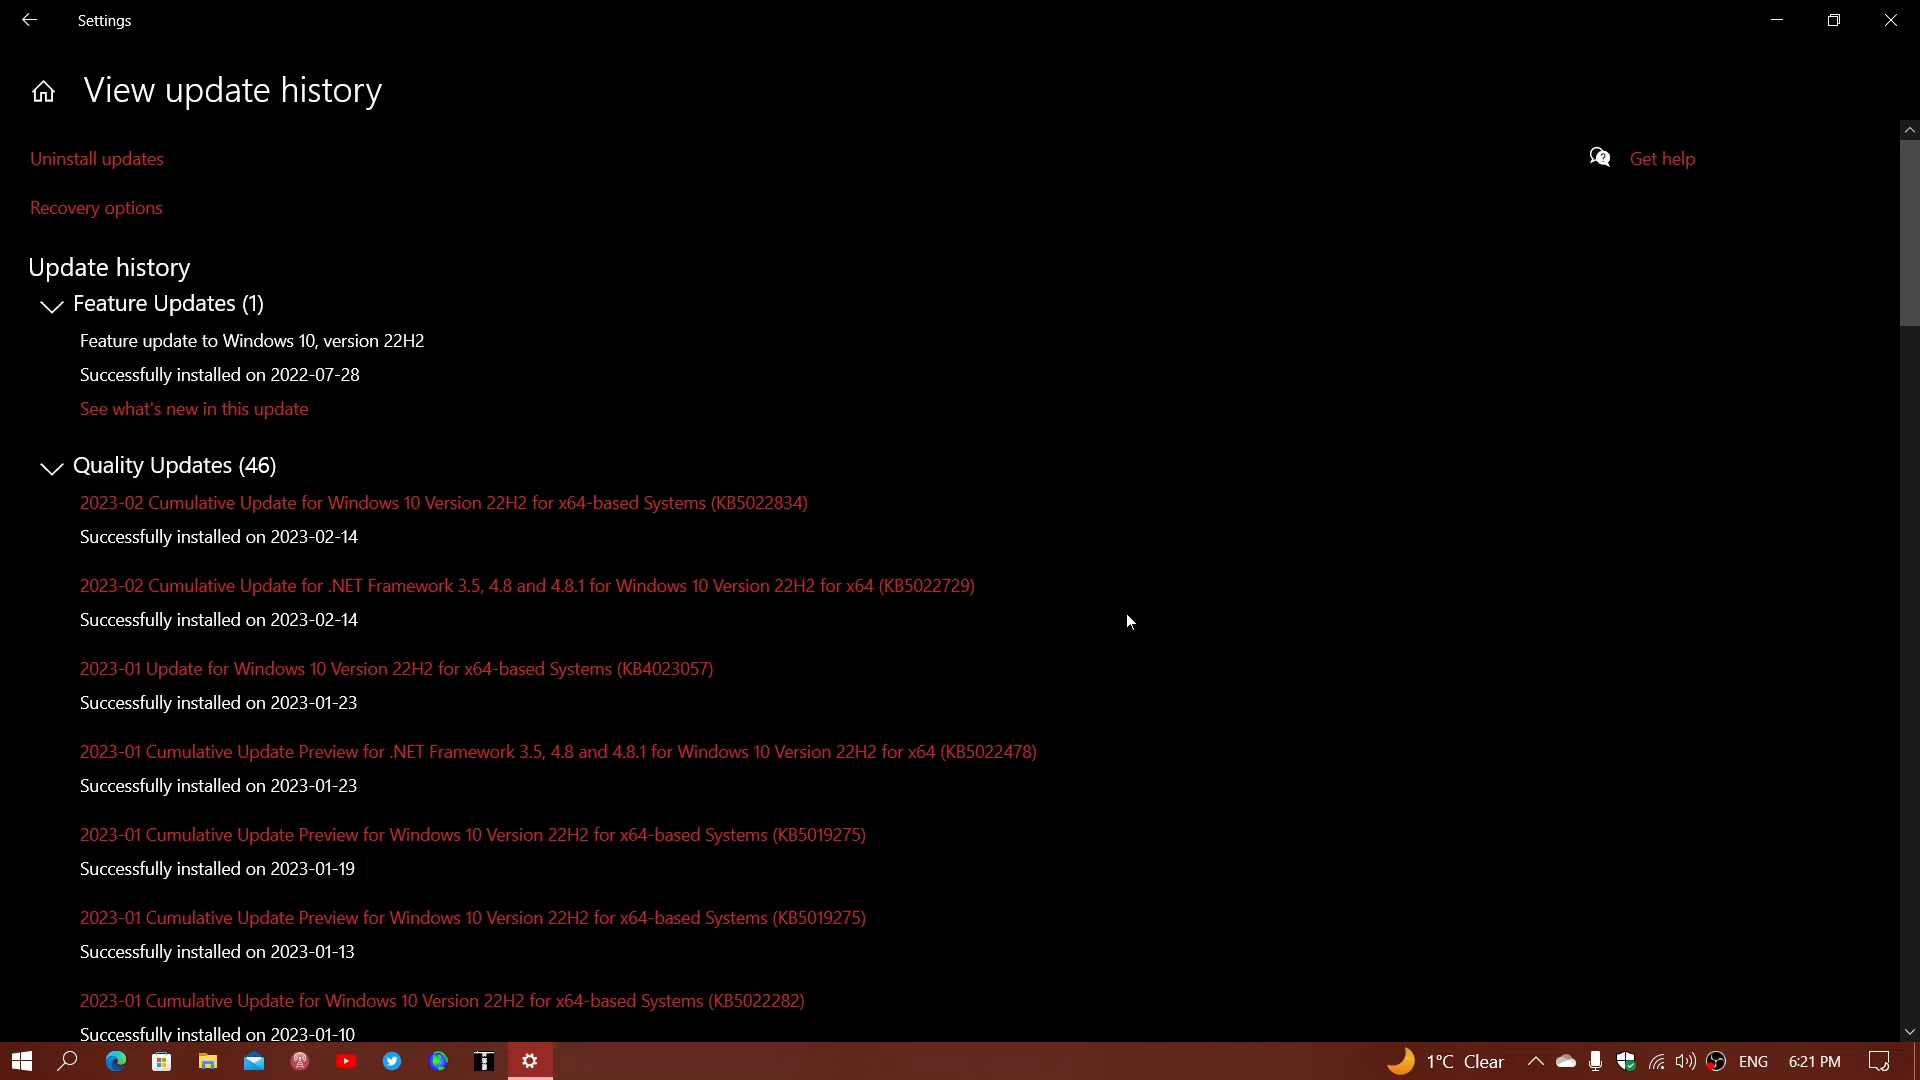
mouse_move(928, 612)
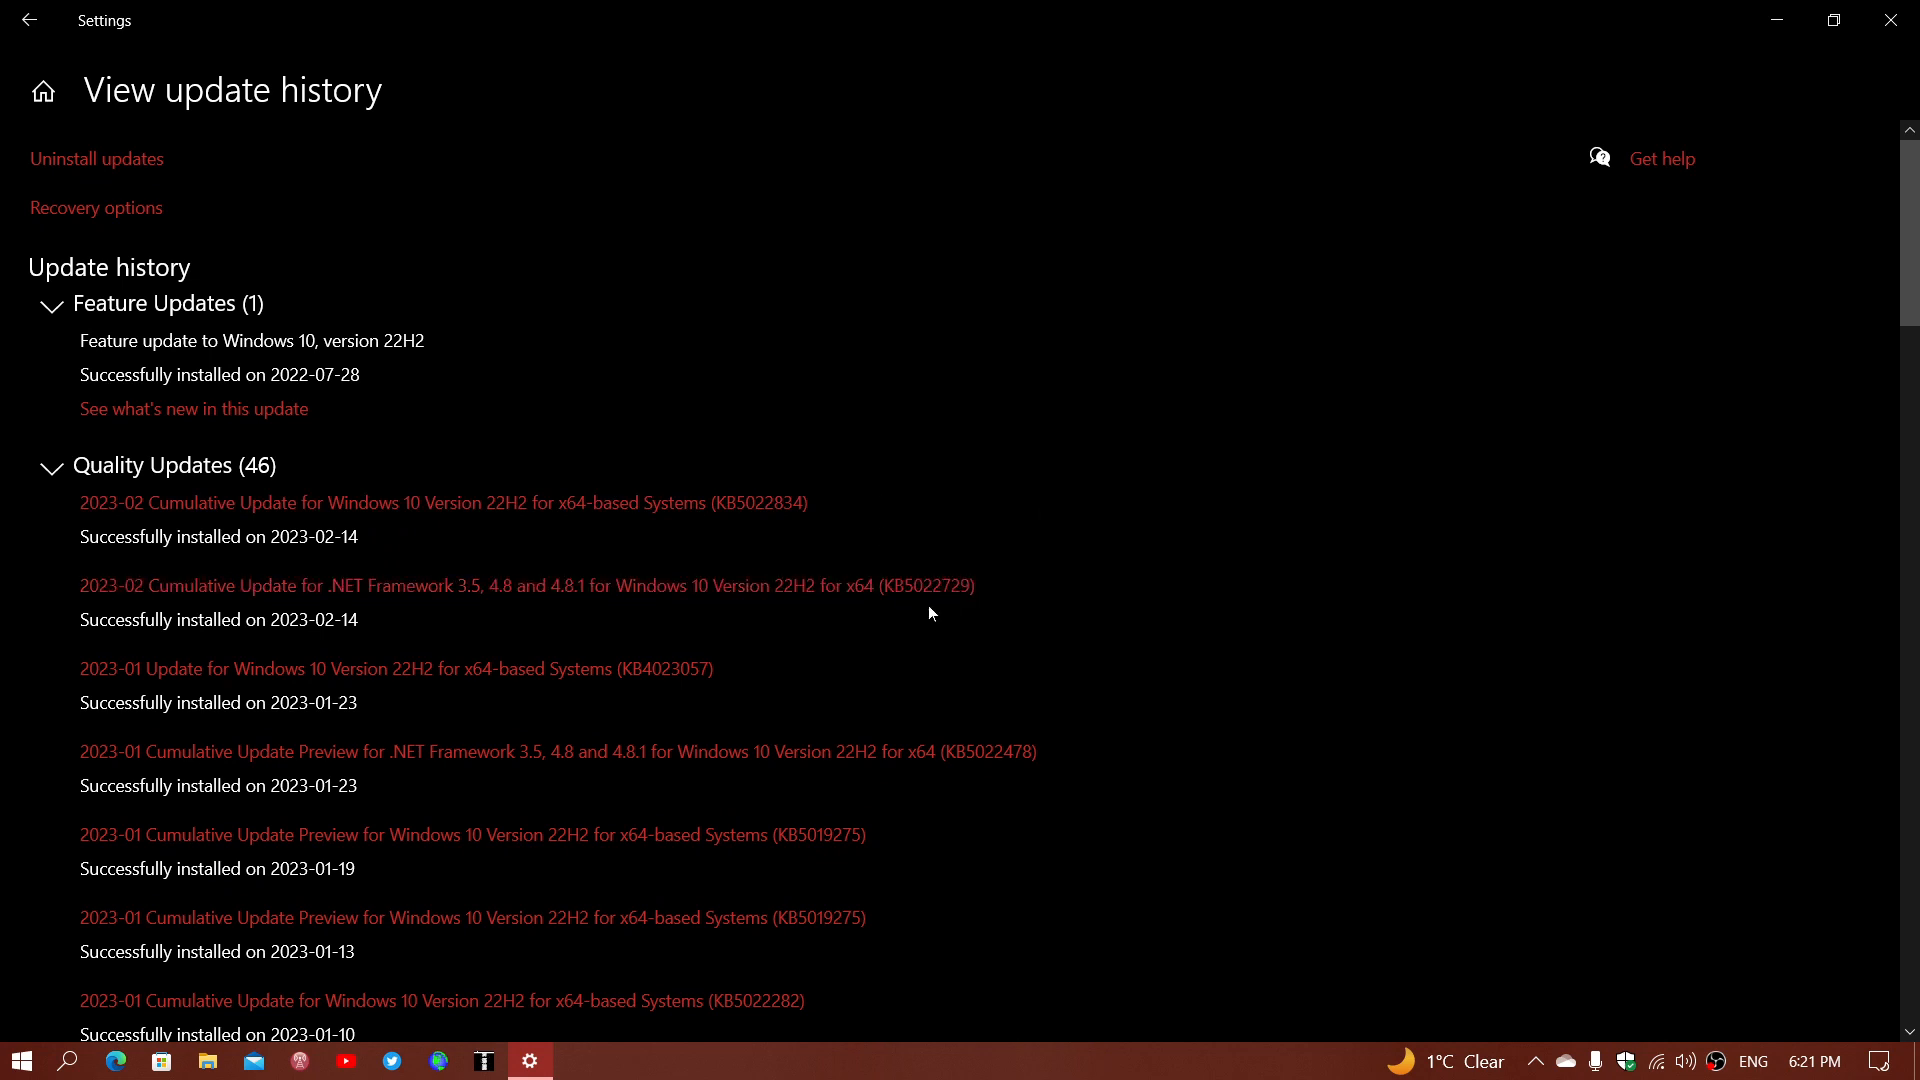
mouse_move(1114, 511)
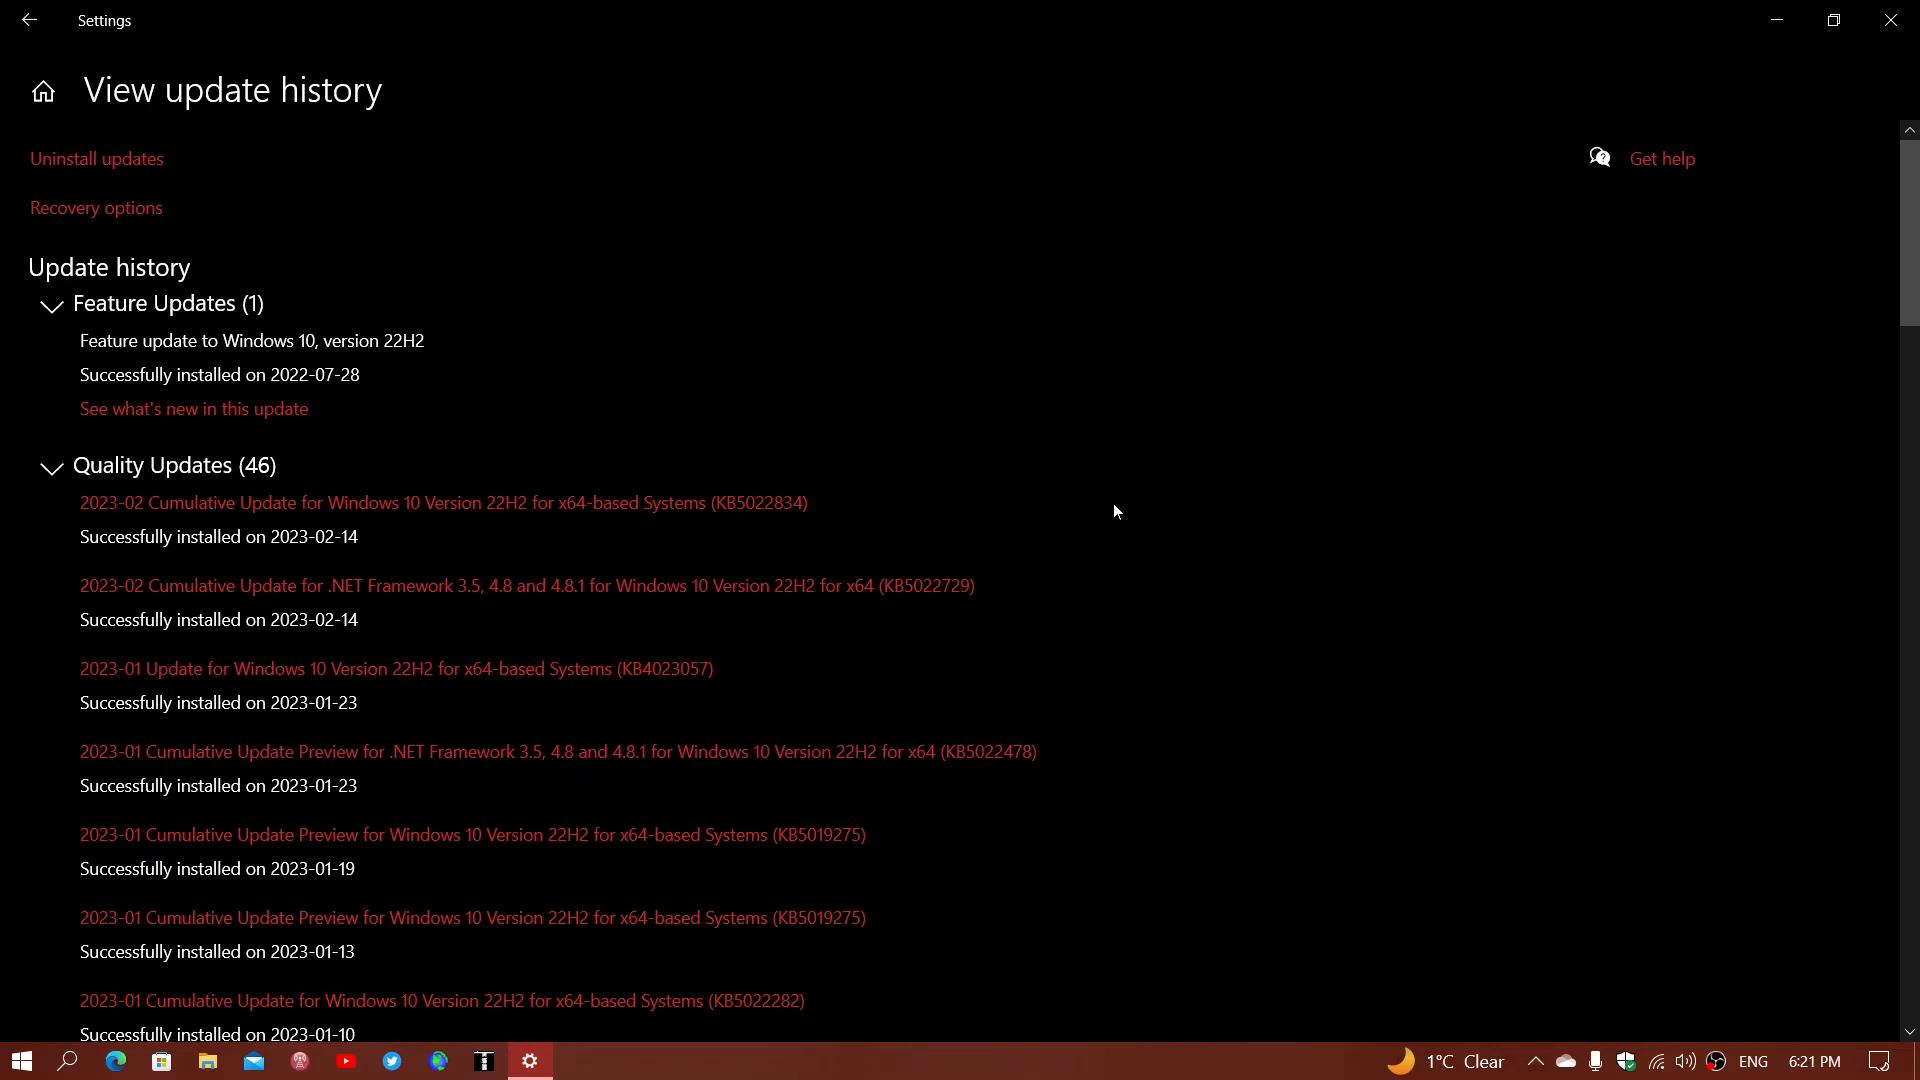
mouse_move(738, 491)
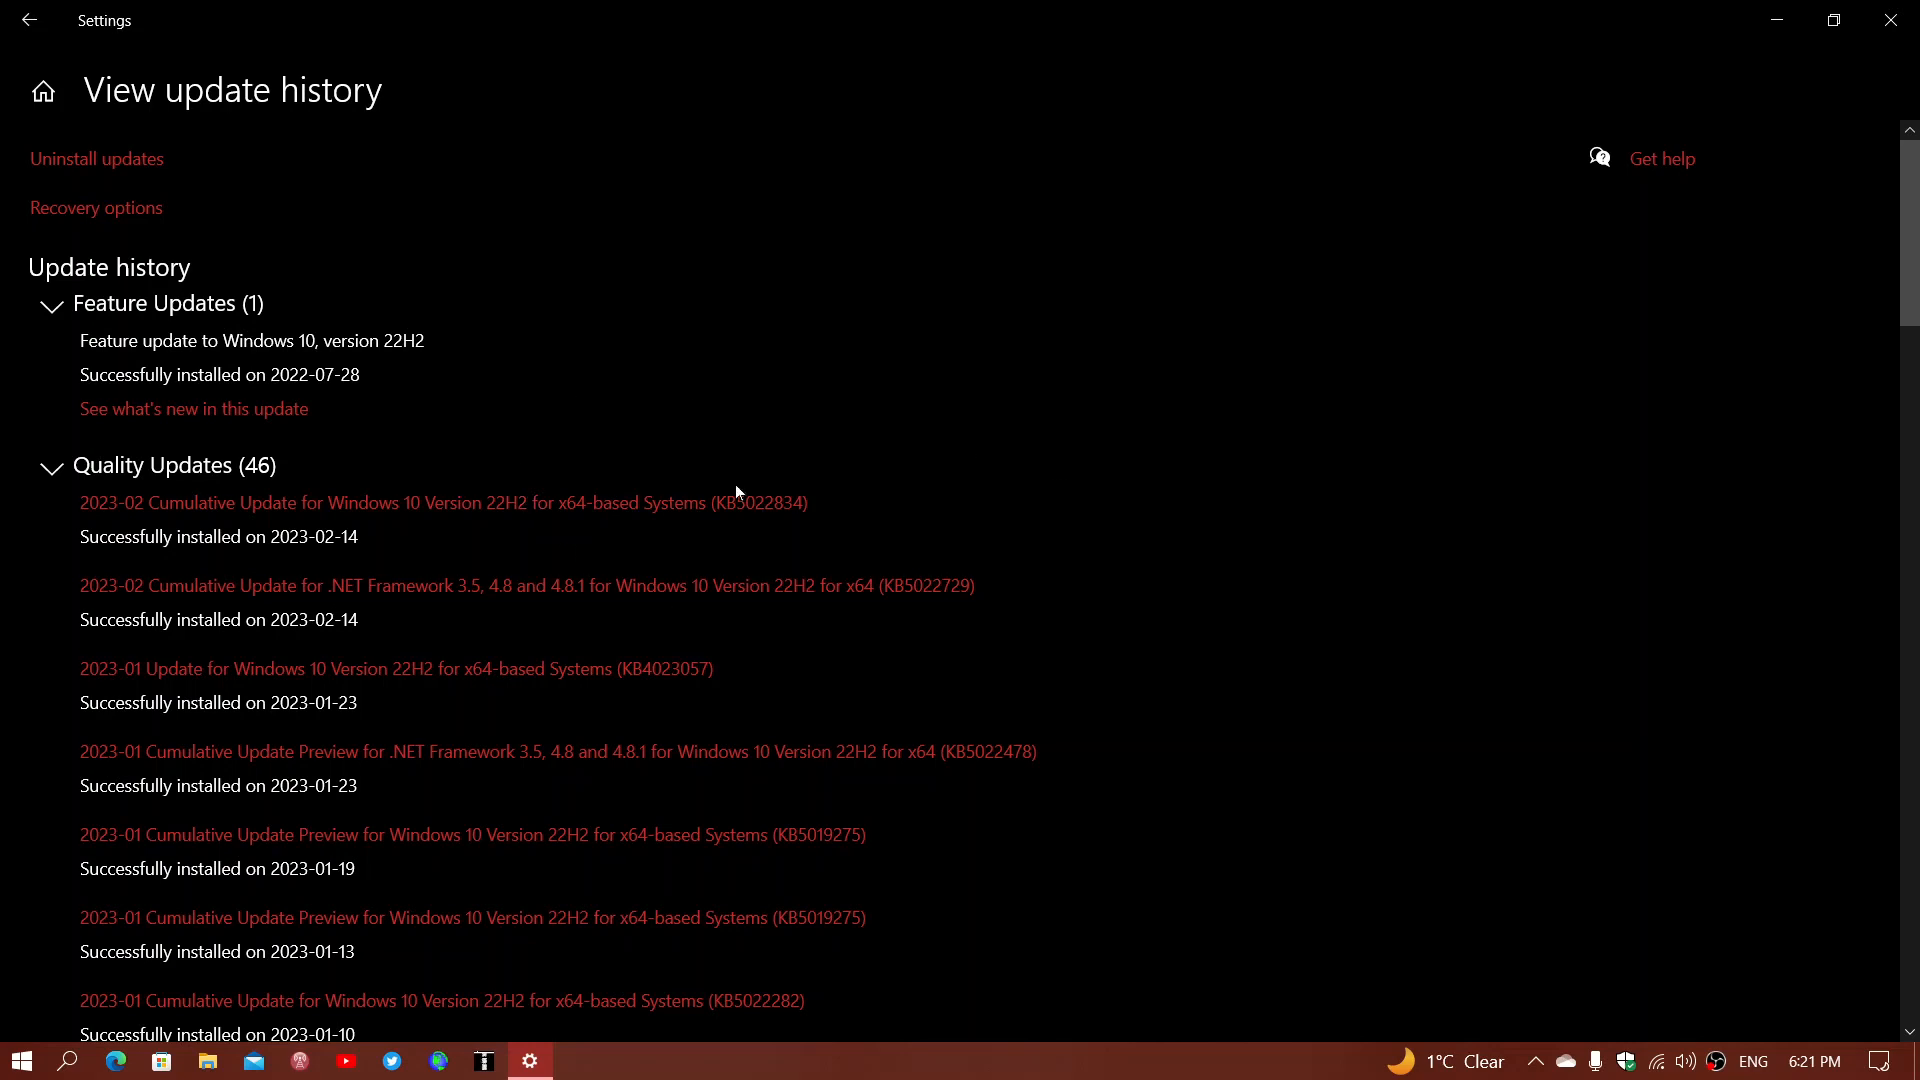
mouse_move(814, 596)
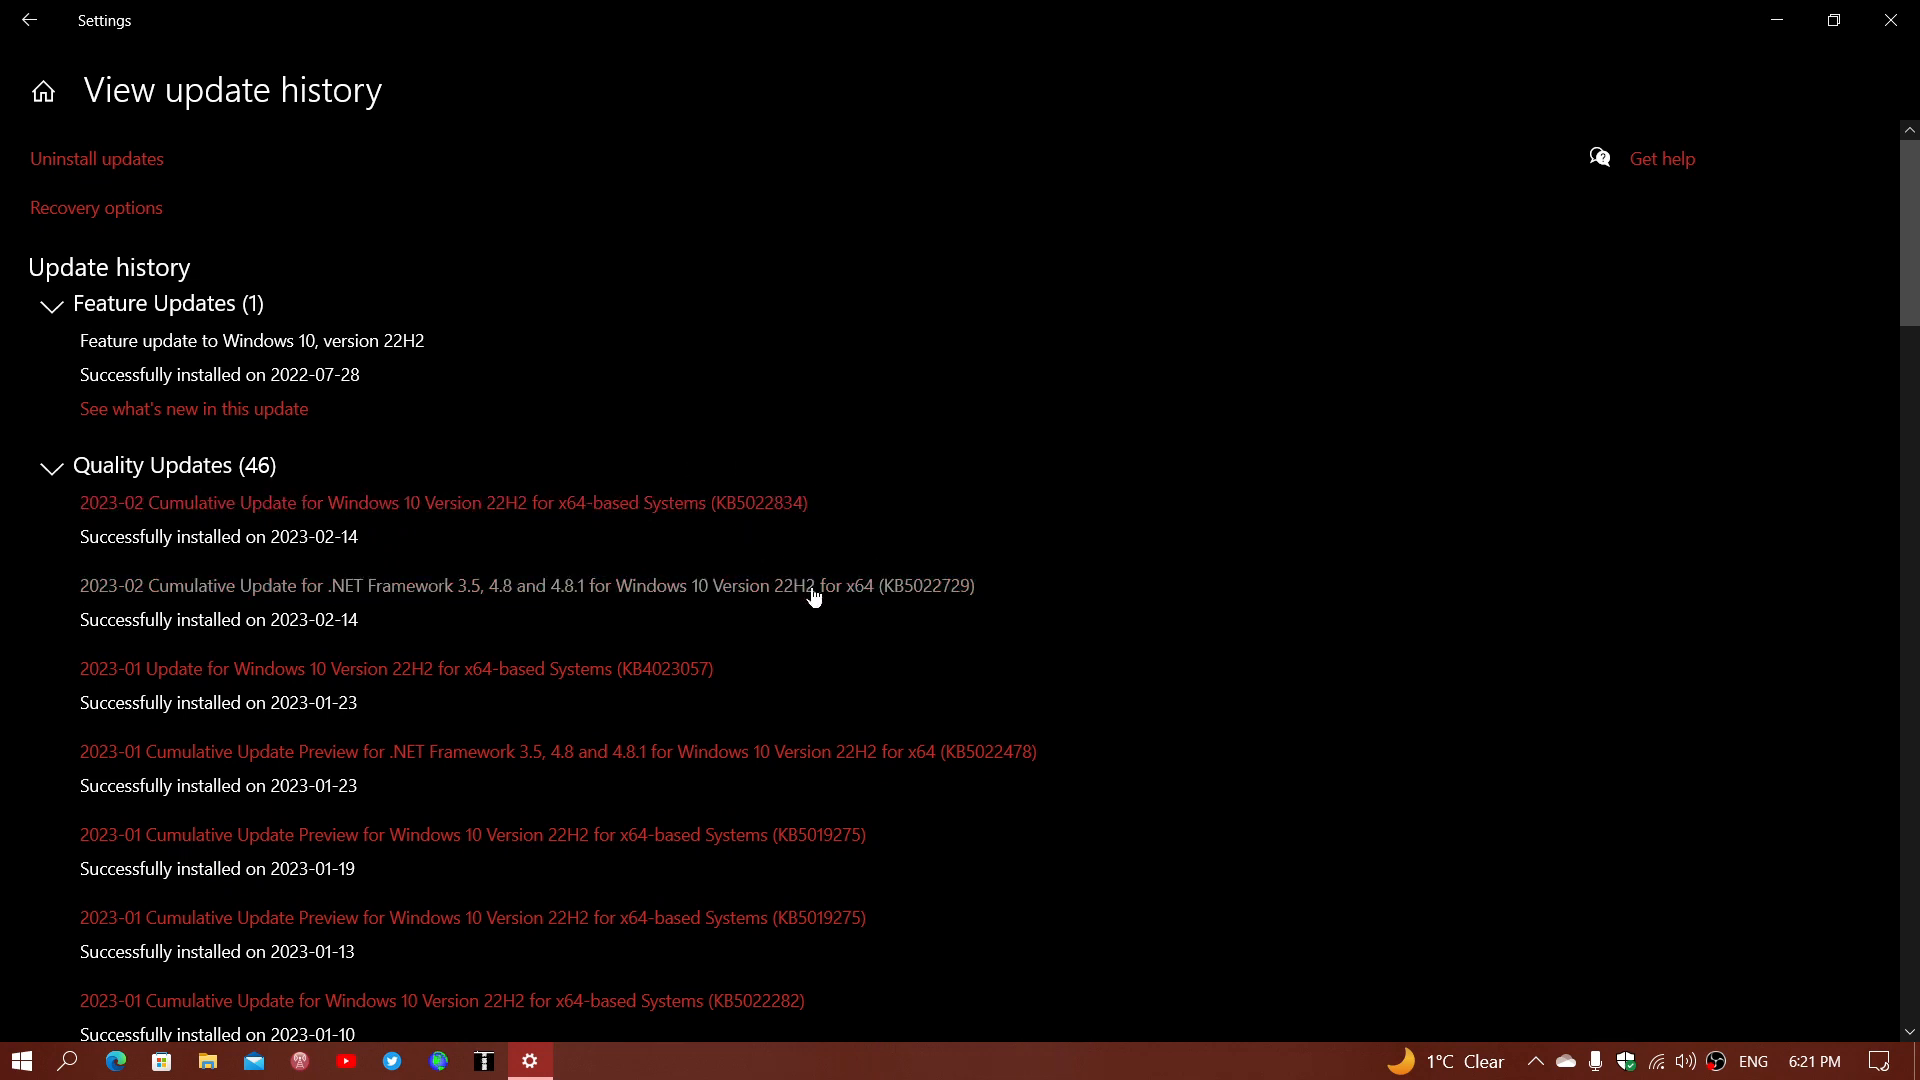
mouse_move(891, 632)
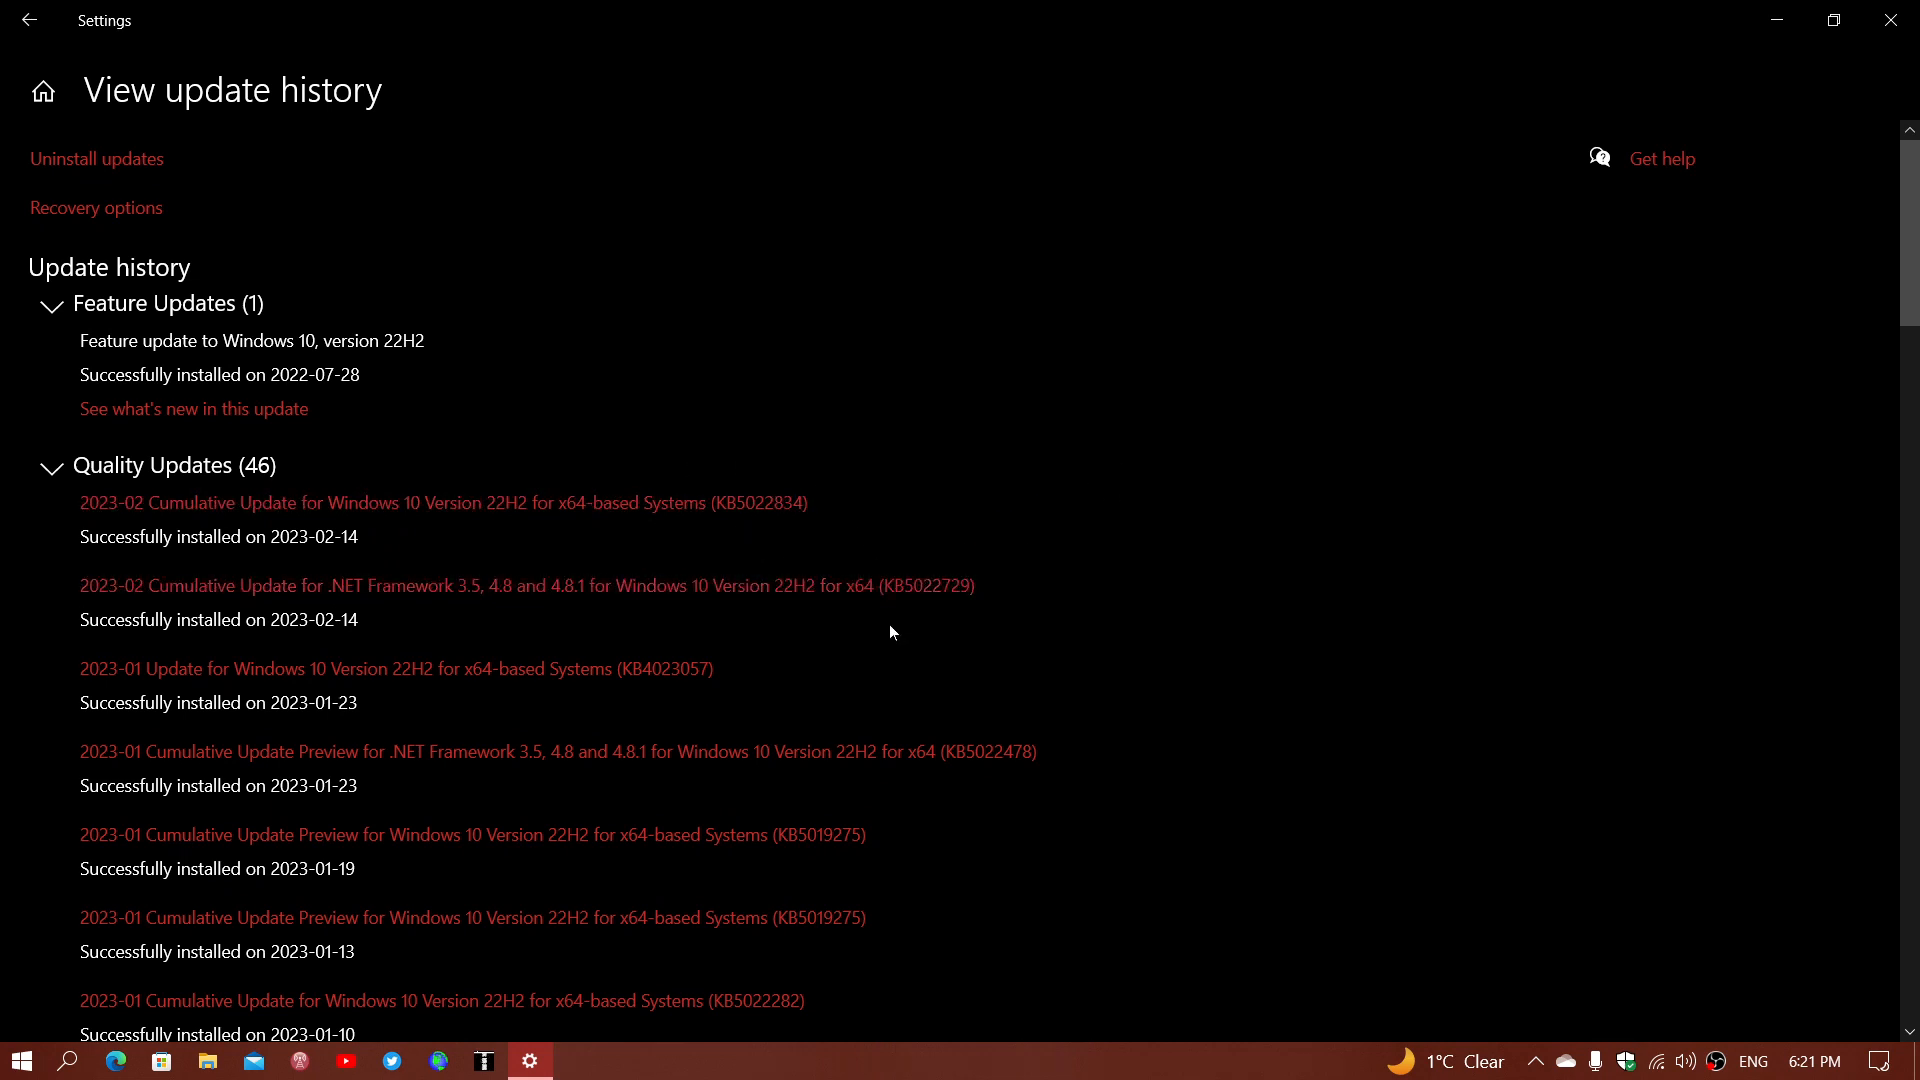
Run winver from taskbar search to show Windows 10 22H2, build 19045.2604
click(67, 1060)
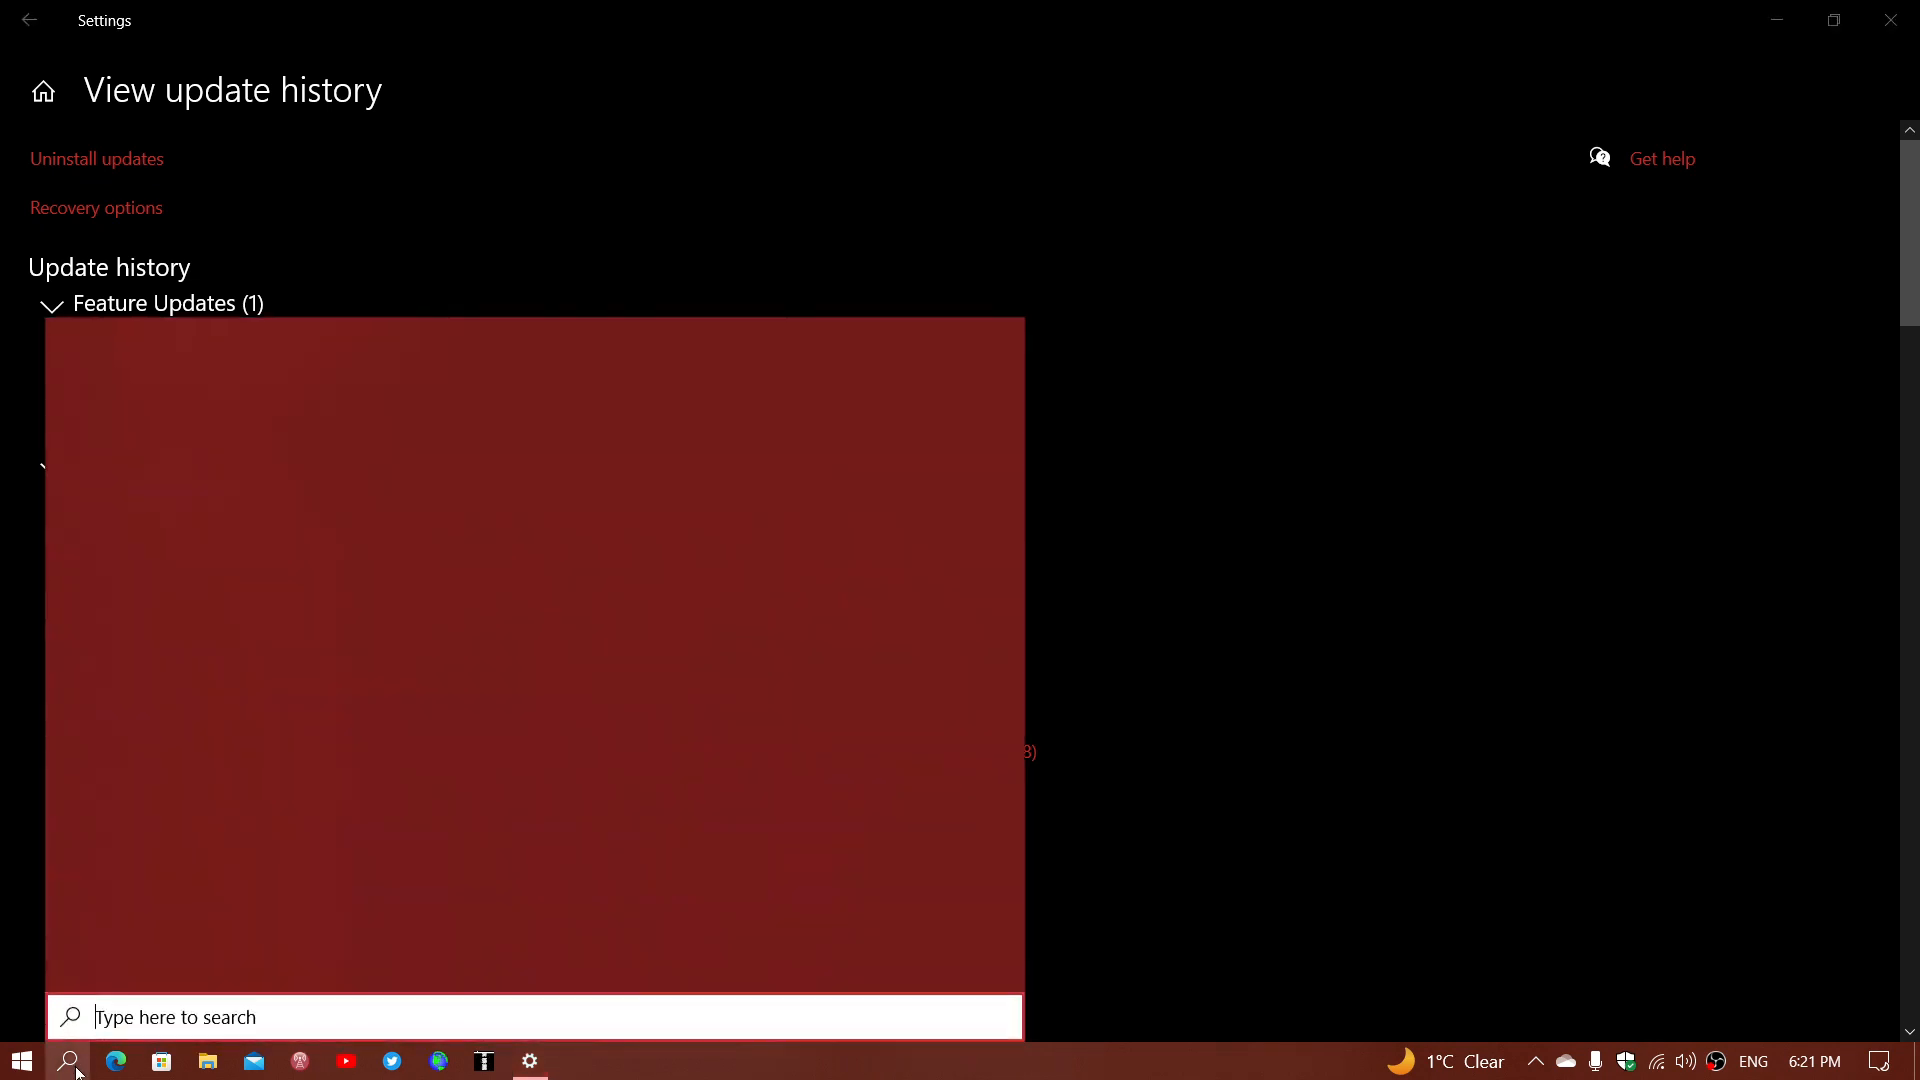
click(67, 1060)
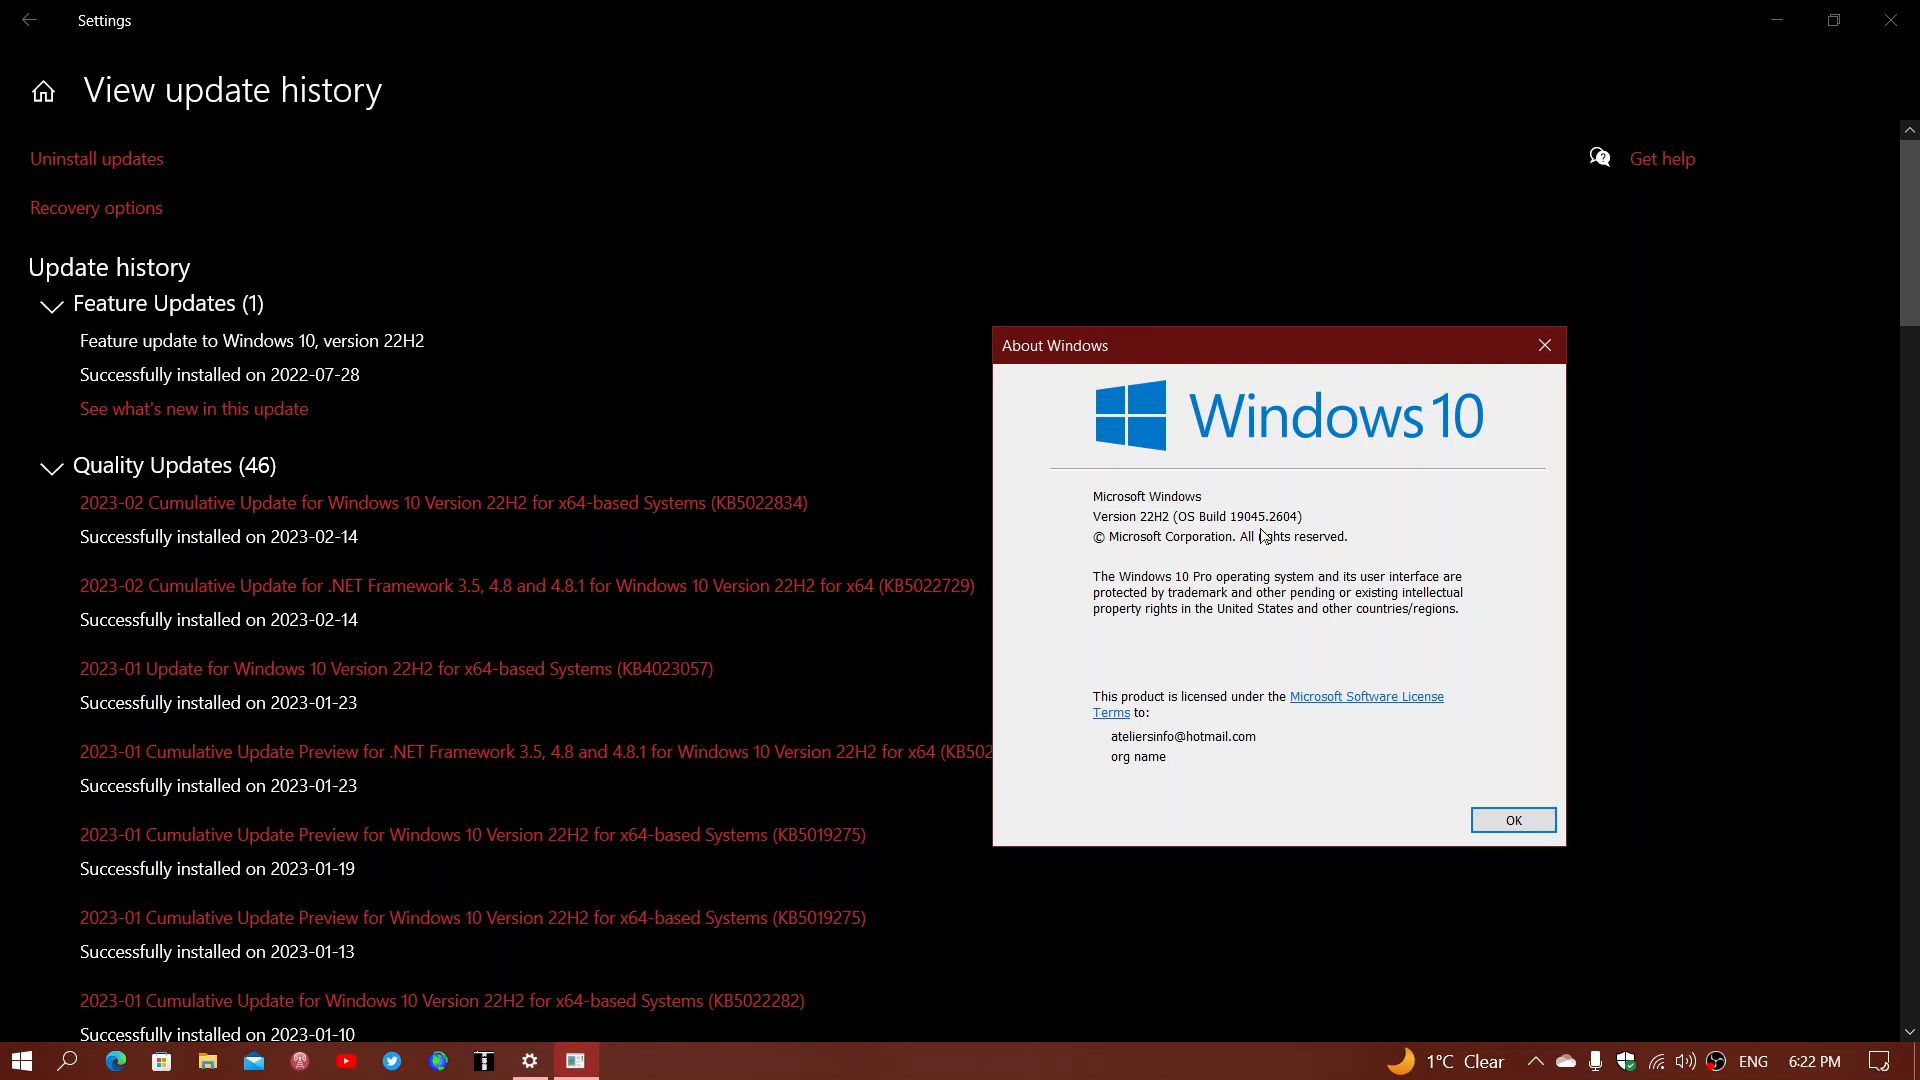
mouse_move(1304, 508)
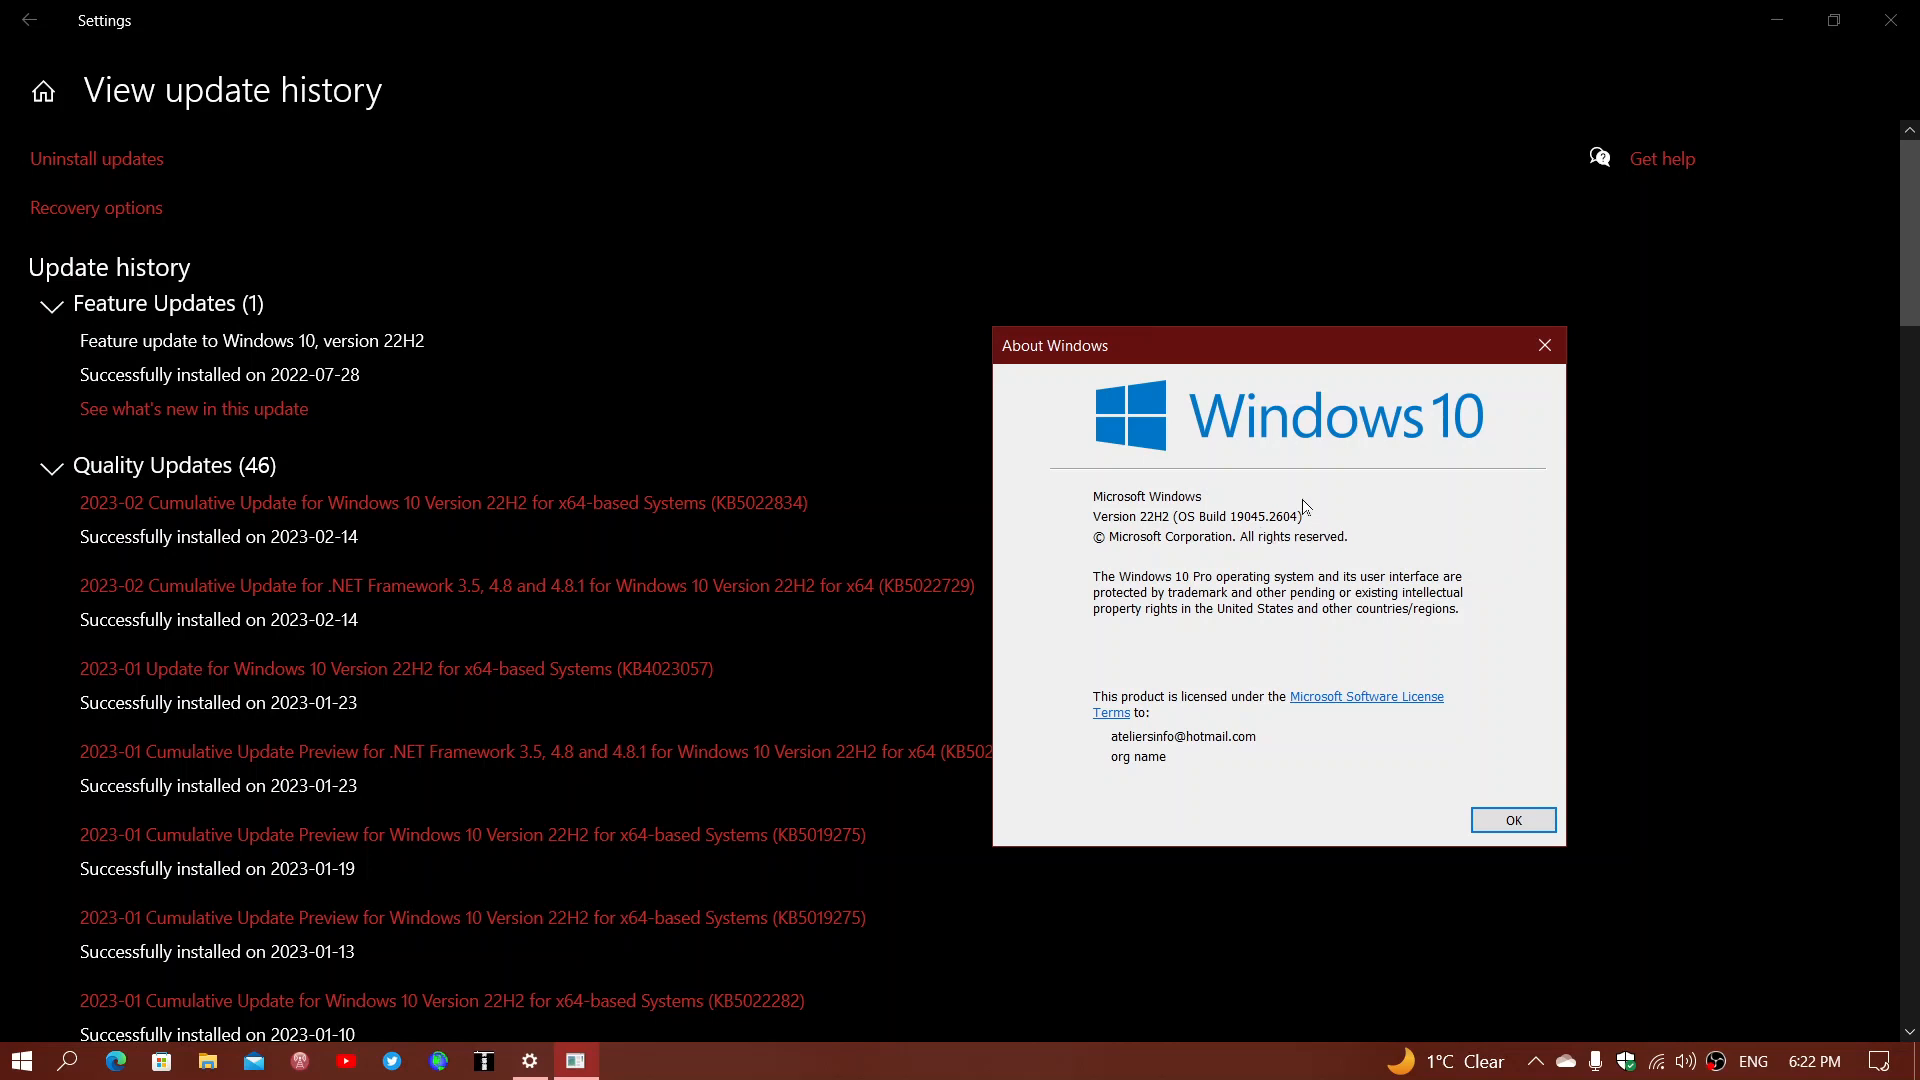
mouse_move(1294, 553)
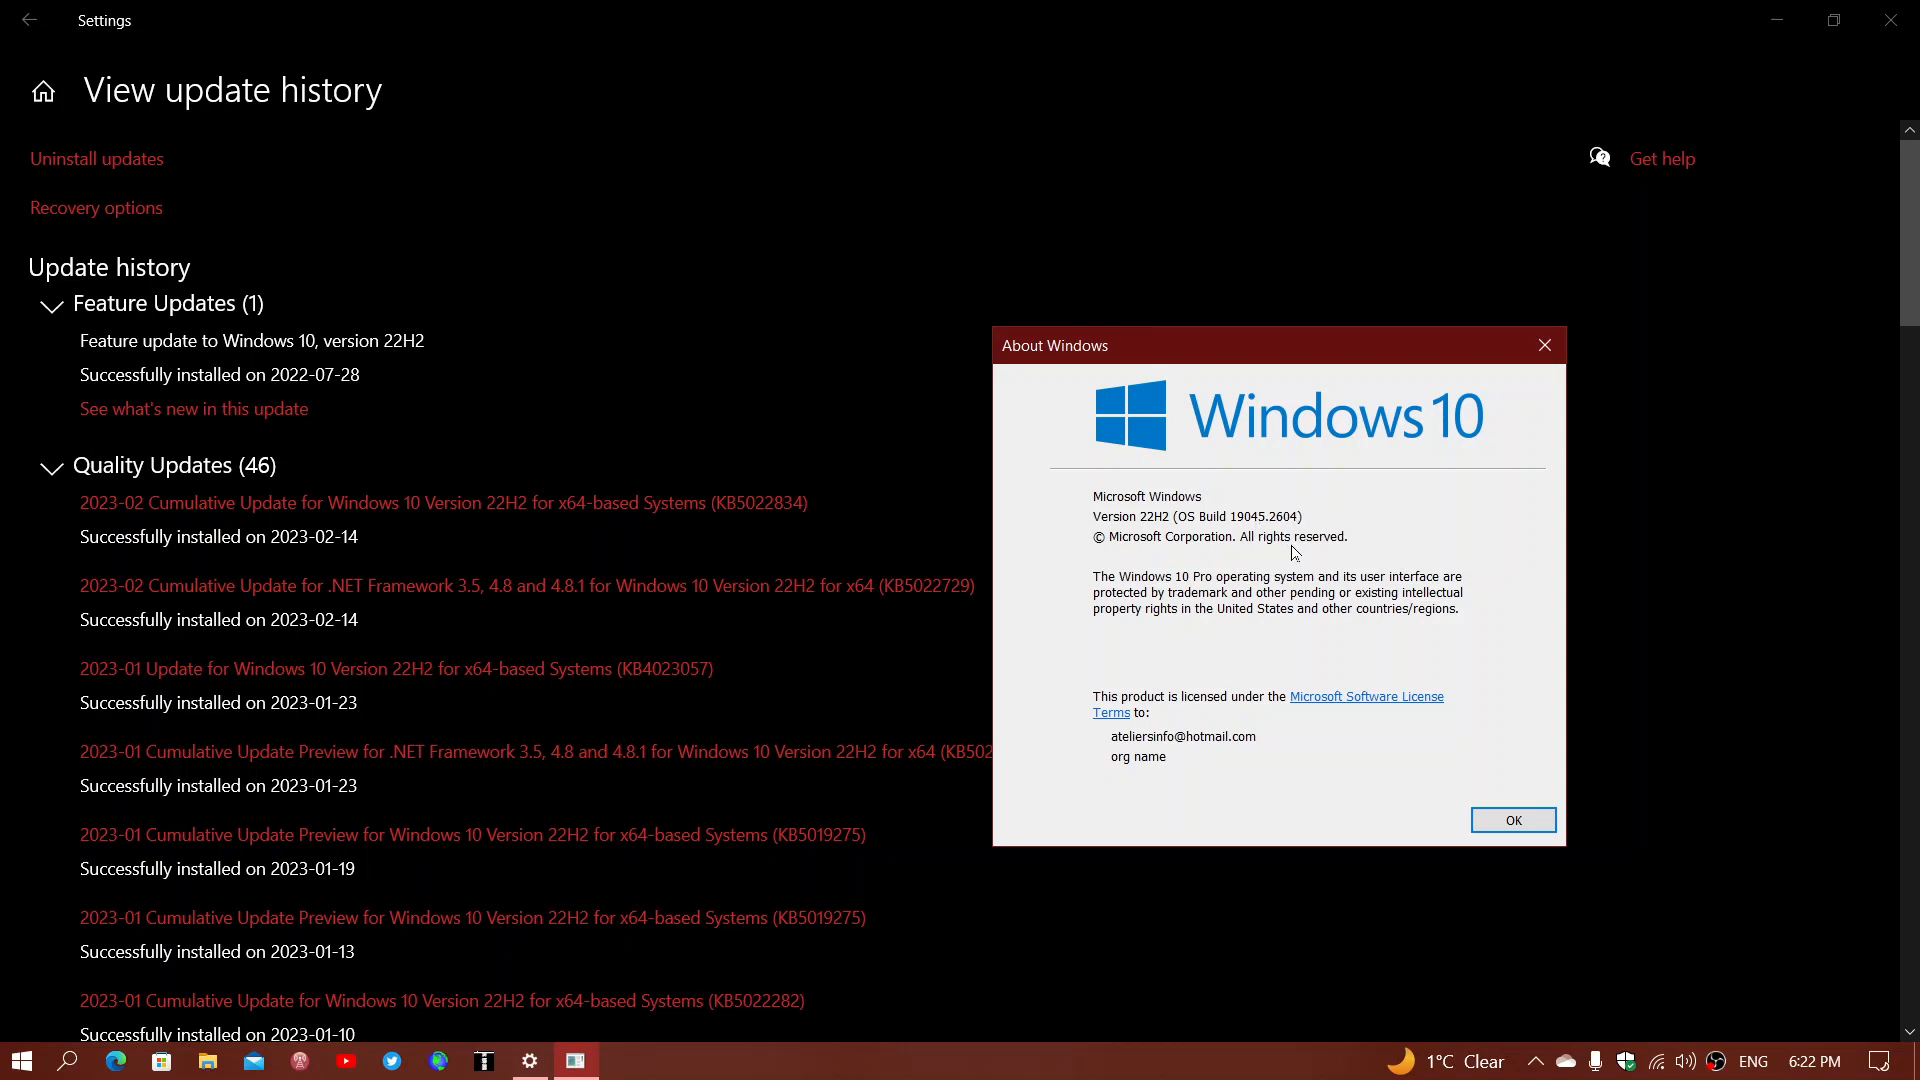